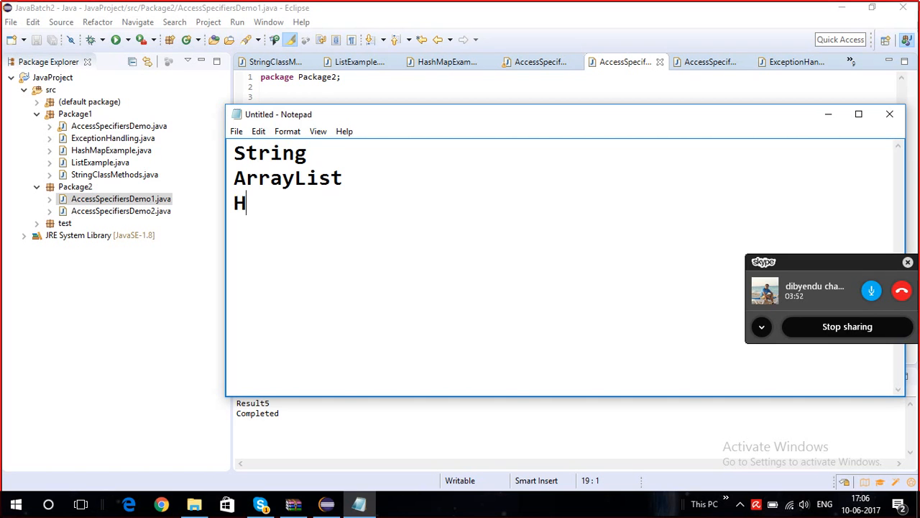
Add HashMap, Exception Handling and Access specifiers () to the Notepad topic list.
{"action": "type", "text": "ashMap"}
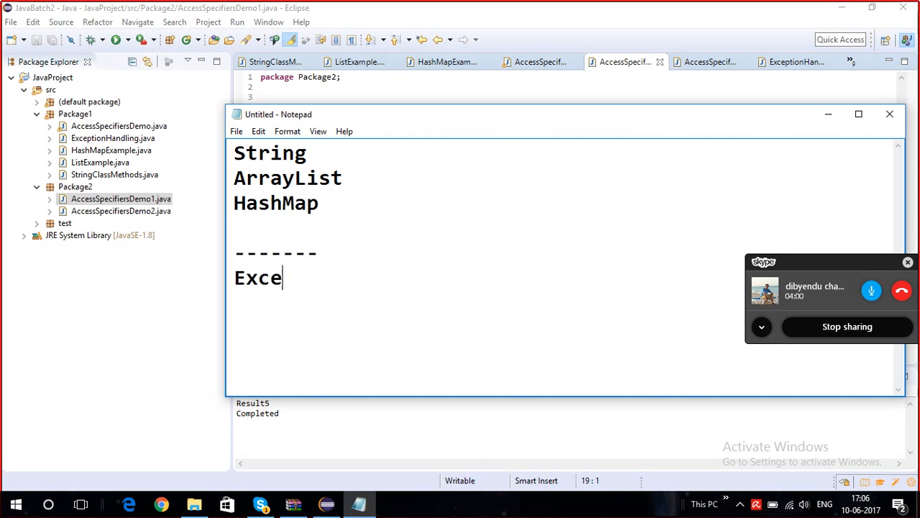
{"action": "type", "text": "ption Handling"}
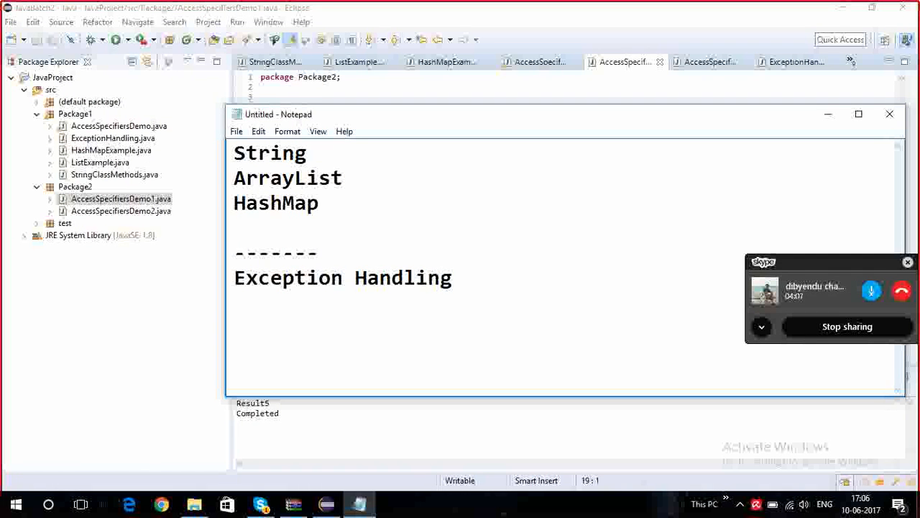
{"action": "type", "text": "Acce"}
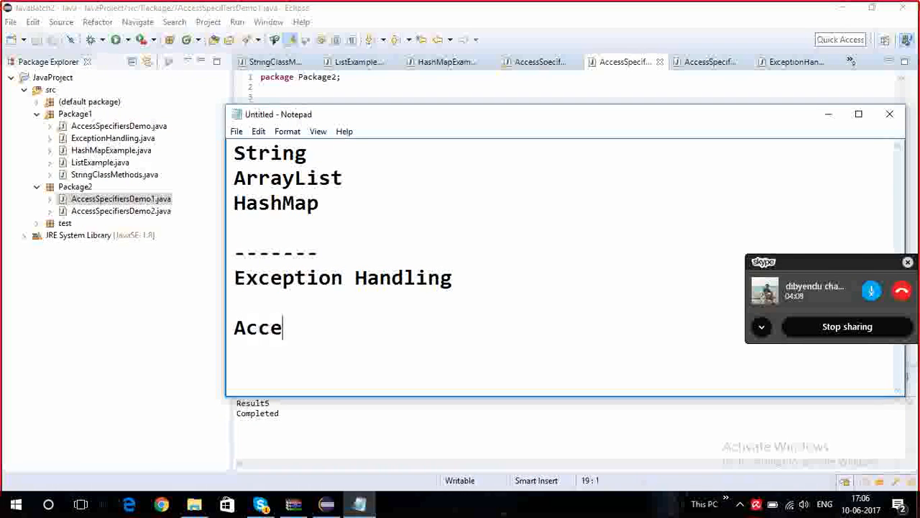
{"action": "type", "text": "ss"}
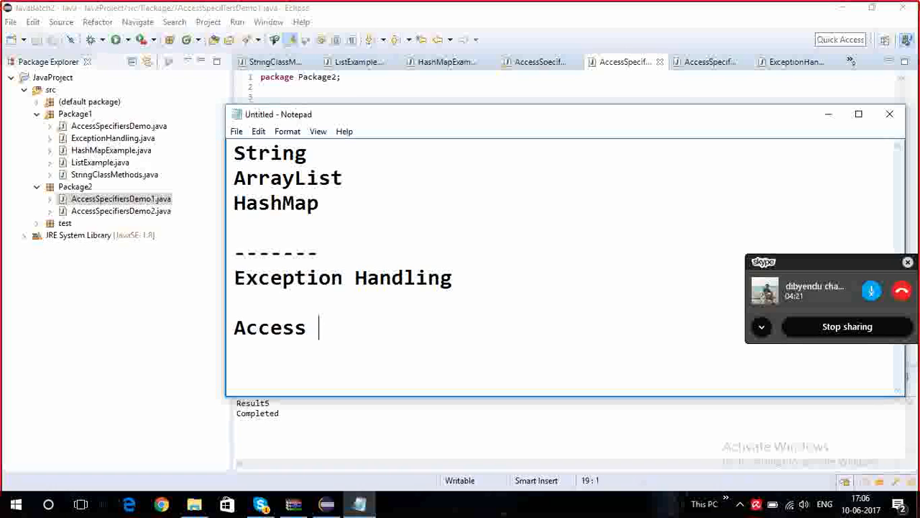
{"action": "type", "text": "specifier"}
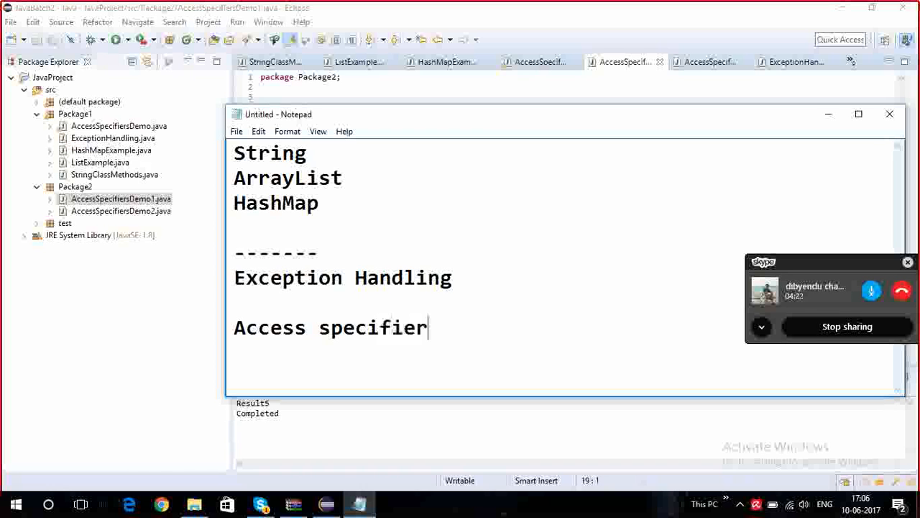
{"action": "type", "text": "s"}
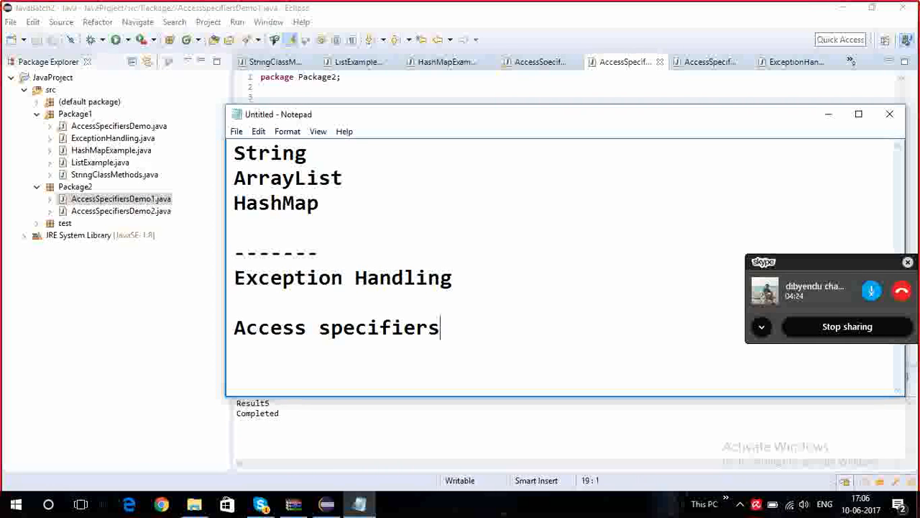
{"action": "type", "text": "()"}
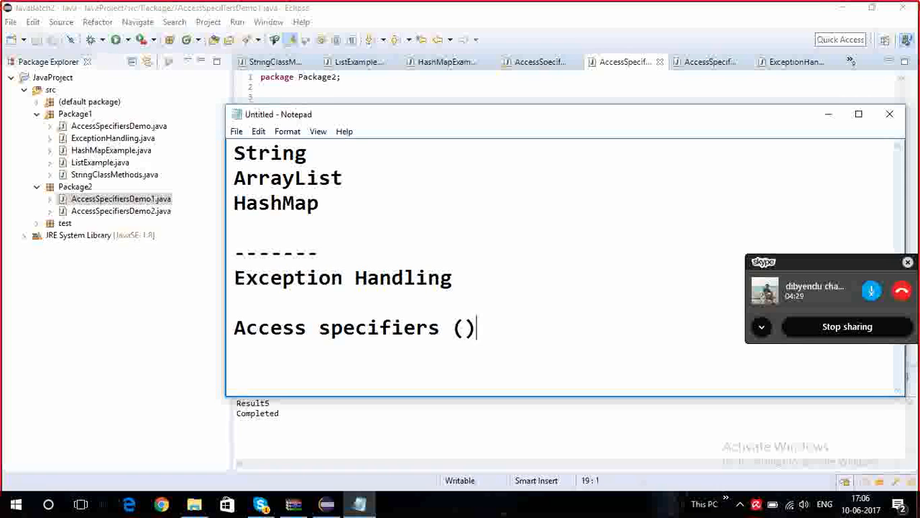
{"action": "key", "text": "Backspace"}
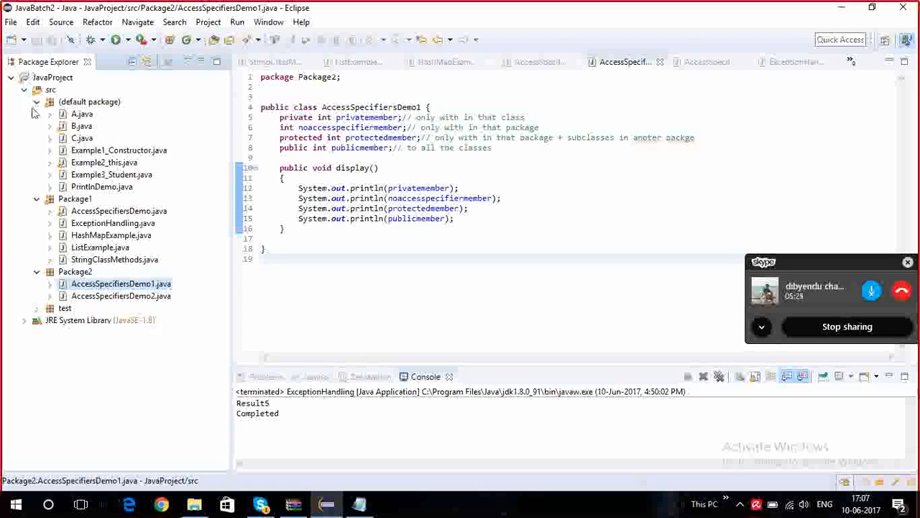
Expand the test package and open Calculations.java in the editor.
{"action": "left_click", "coordinate": [37, 308]}
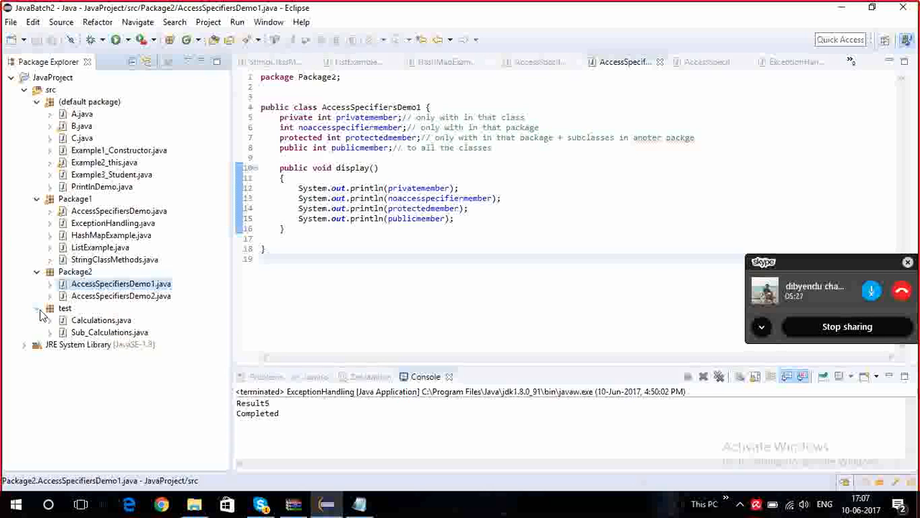
{"action": "left_click", "coordinate": [101, 320]}
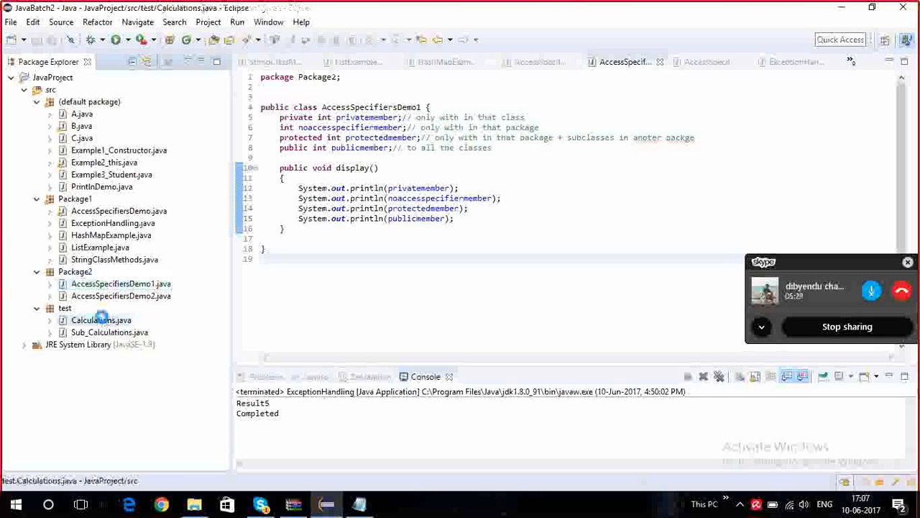
{"action": "double_click", "coordinate": [100, 320]}
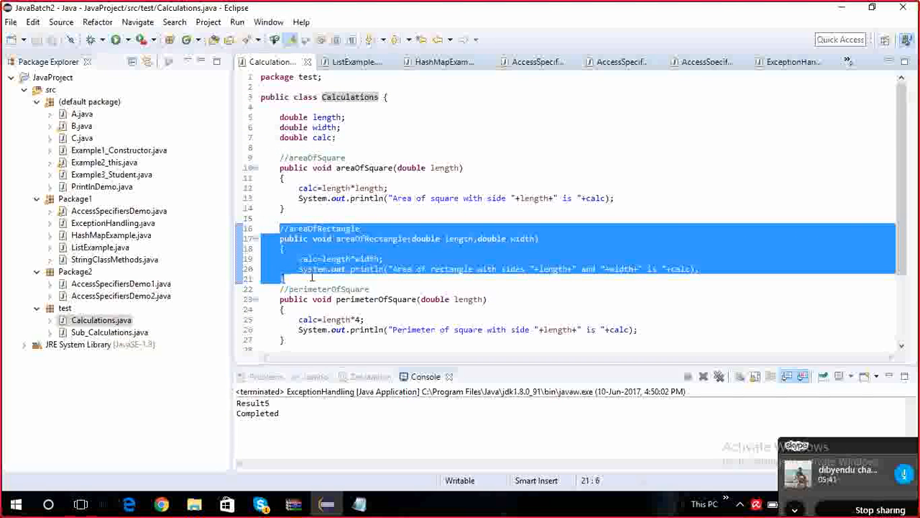
Scroll through the area and perimeter methods, selecting areaOfSquare and then all the code.
{"action": "scroll", "scroll_direction": "down", "scroll_amount": 3}
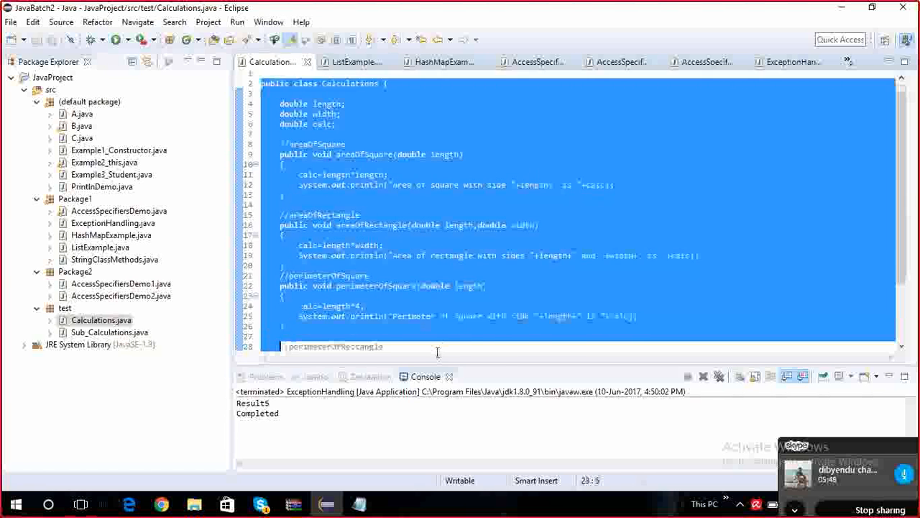
{"action": "scroll", "scroll_direction": "down", "scroll_amount": 3}
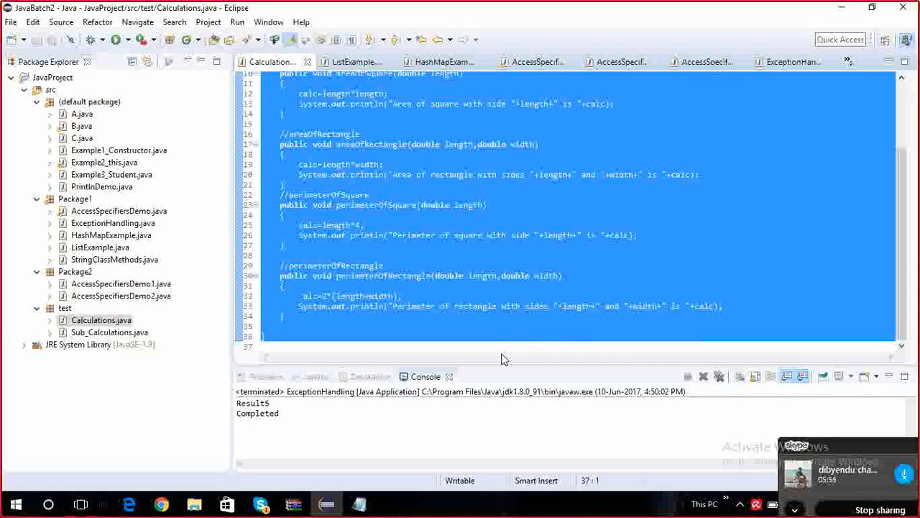
{"action": "left_click", "coordinate": [262, 346]}
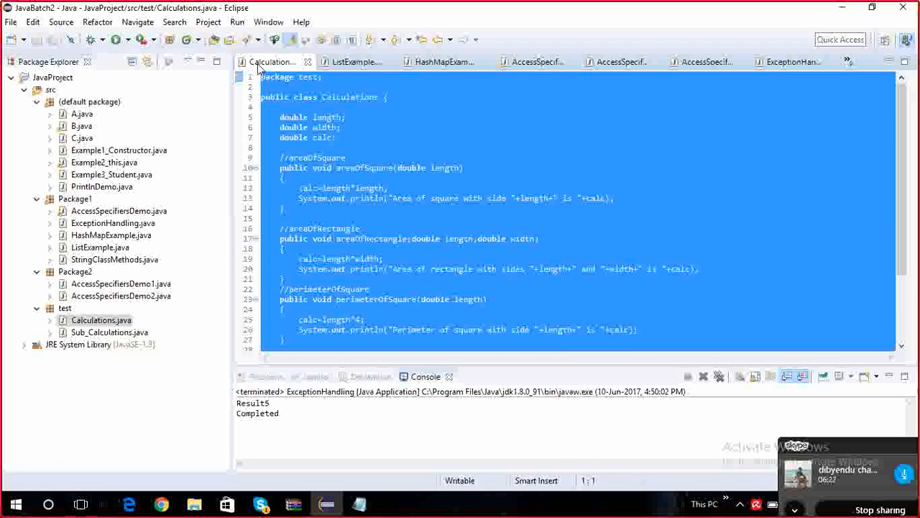
{"action": "left_click", "coordinate": [369, 168]}
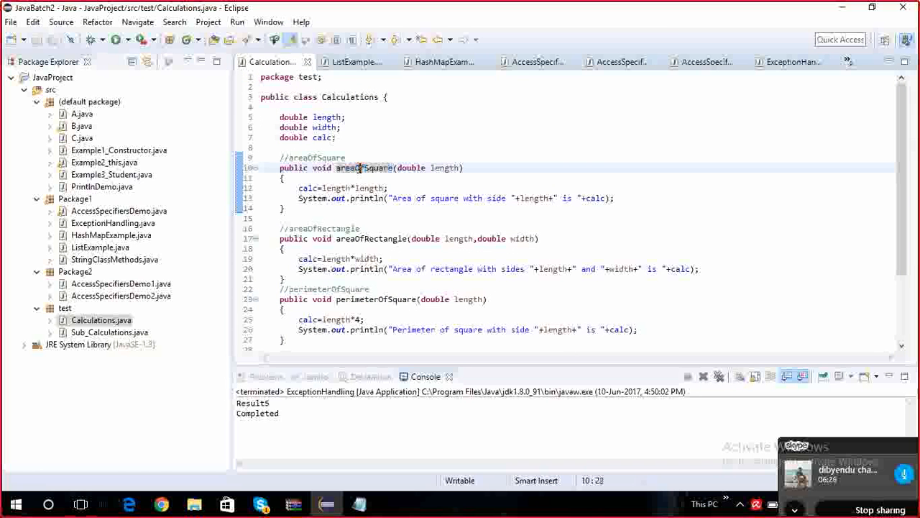
{"action": "double_click", "coordinate": [363, 167]}
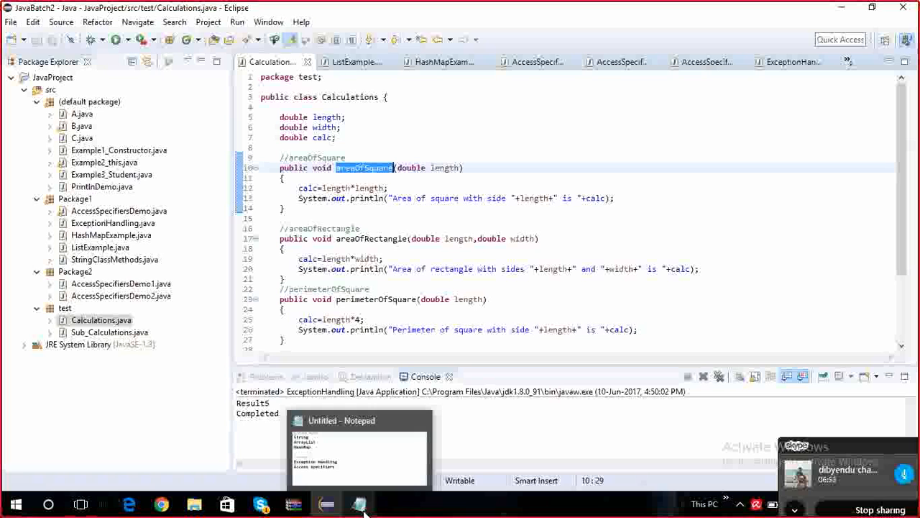
{"action": "mouse_move", "coordinate": [423, 159]}
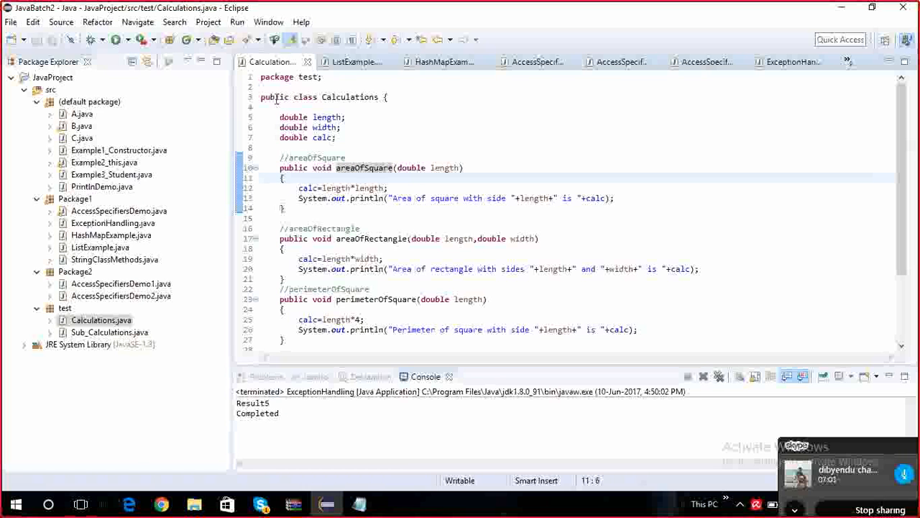
{"action": "key", "text": "ctrl+a"}
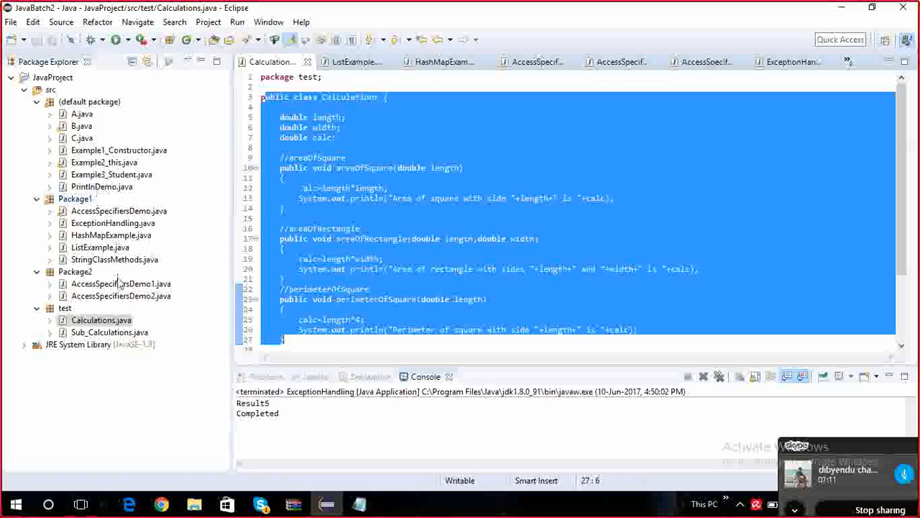
{"action": "double_click", "coordinate": [110, 331]}
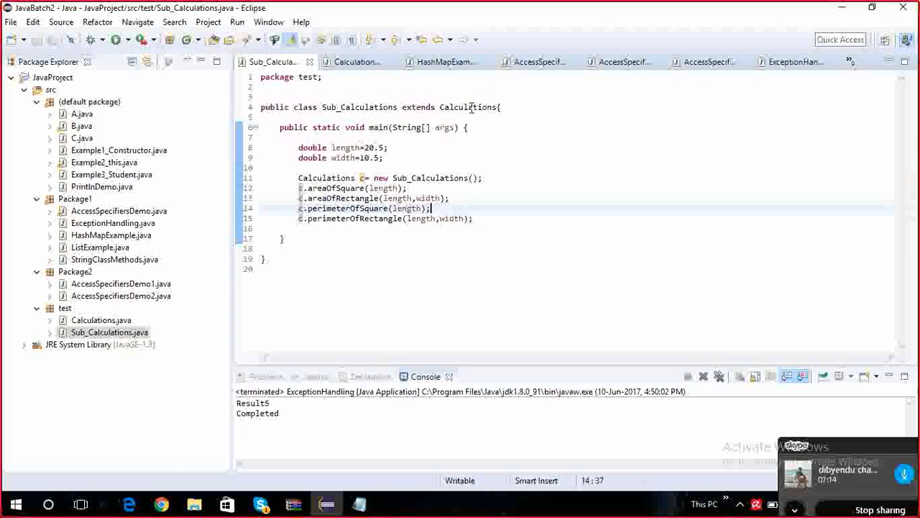
{"action": "double_click", "coordinate": [467, 107]}
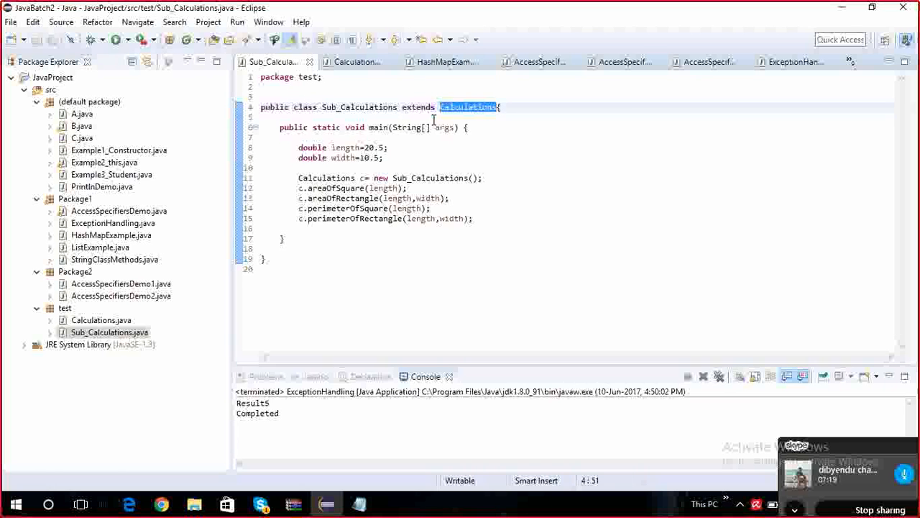
{"action": "double_click", "coordinate": [360, 107]}
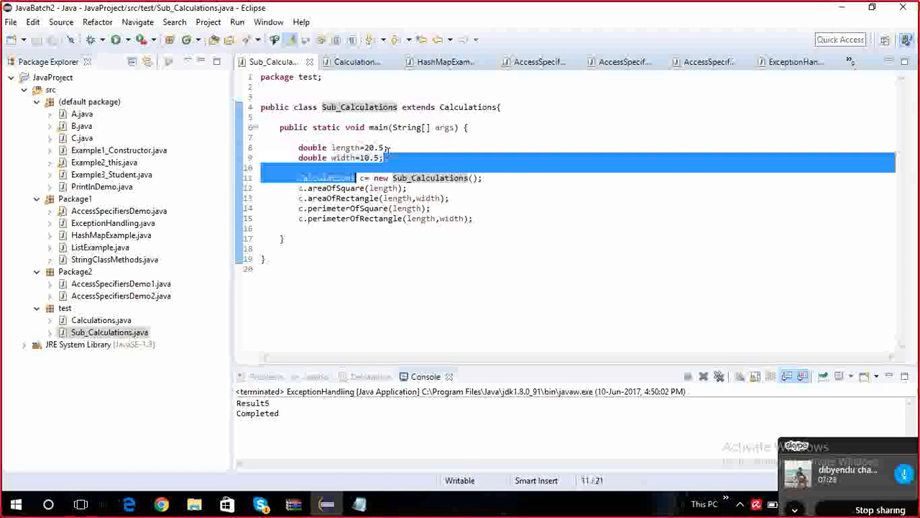
{"action": "left_click", "coordinate": [355, 188]}
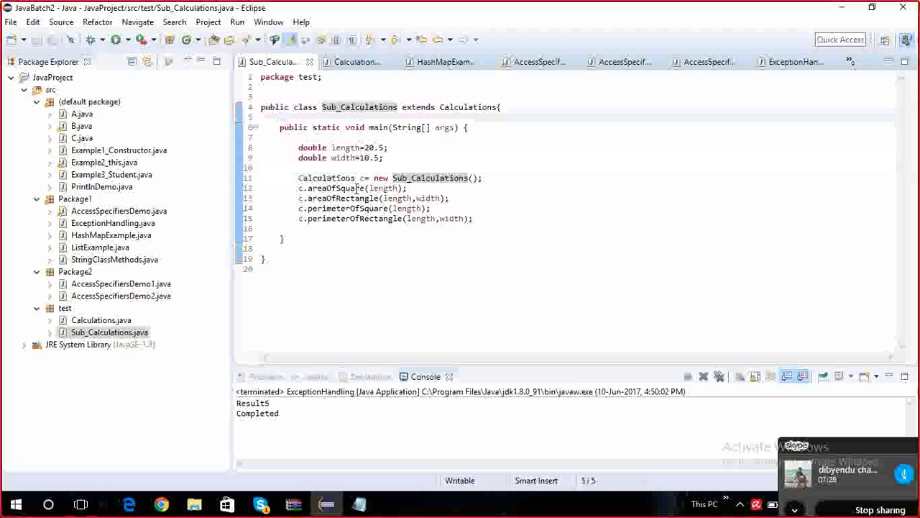
{"action": "left_click", "coordinate": [356, 61]}
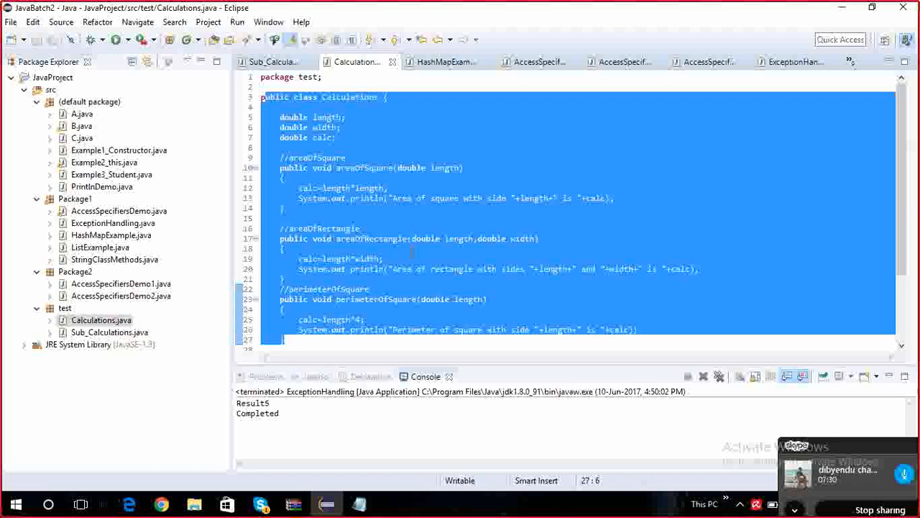
{"action": "double_click", "coordinate": [322, 168]}
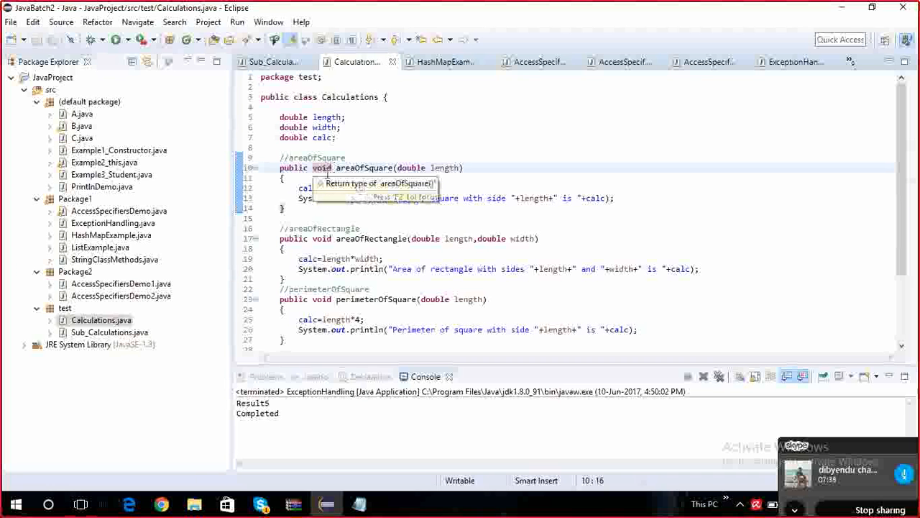
{"action": "left_click", "coordinate": [109, 332]}
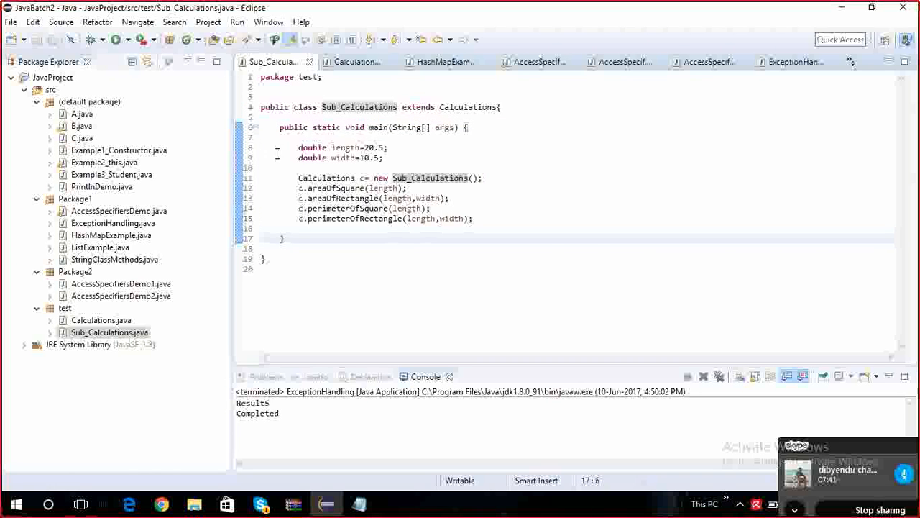
{"action": "left_click_drag", "start_coordinate": [279, 127], "coordinate": [283, 238]}
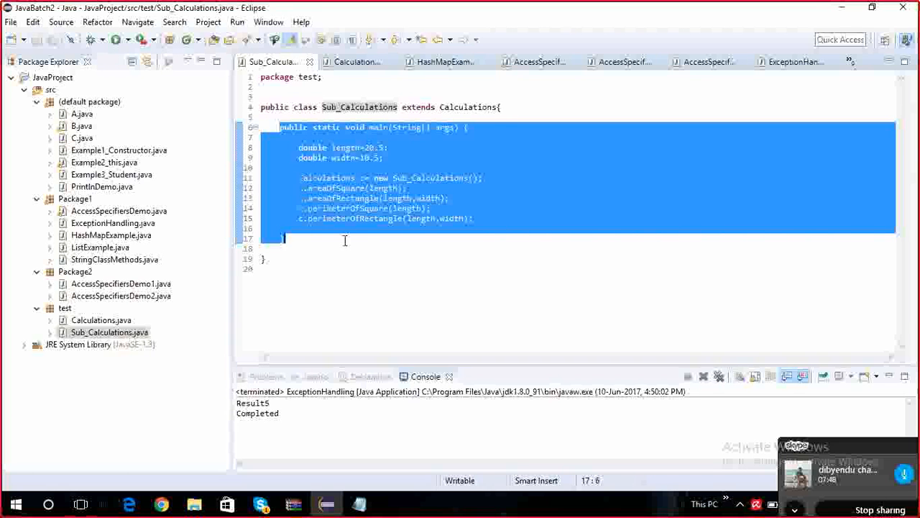
{"action": "left_click", "coordinate": [280, 117]}
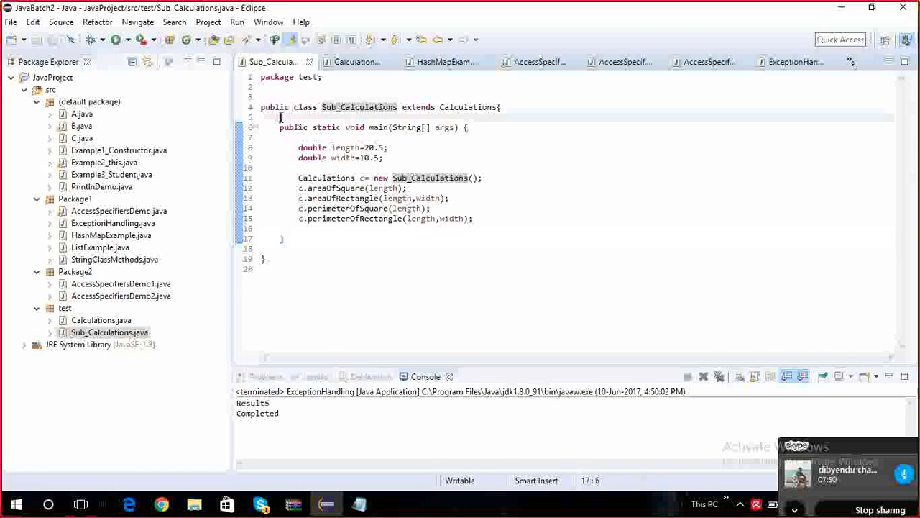
{"action": "left_click", "coordinate": [288, 106]}
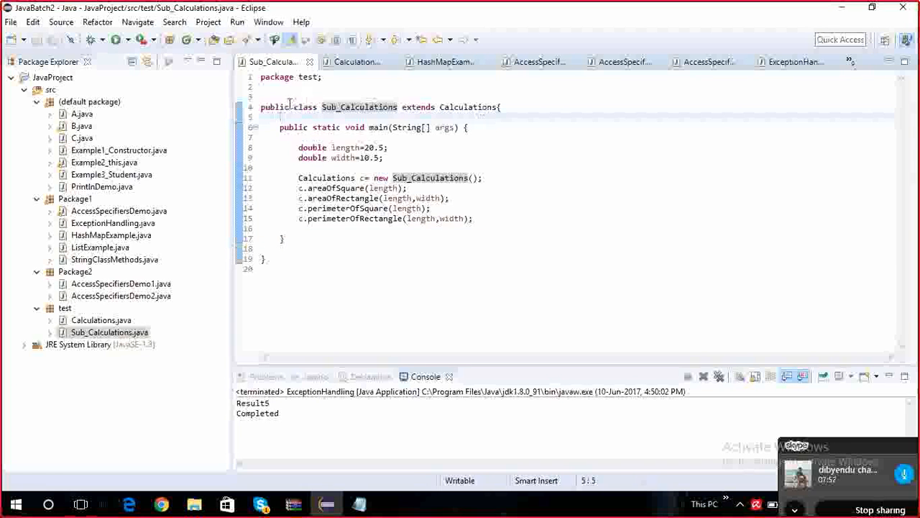
{"action": "double_click", "coordinate": [359, 107]}
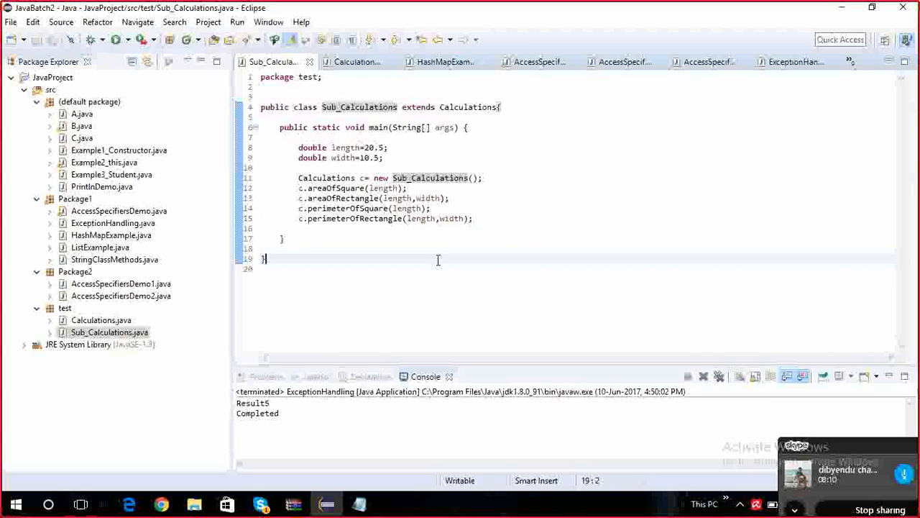
Open StringClassMethods.java and add a //ClassName---- comment: every meaningful word starts with a capital.
{"action": "left_click", "coordinate": [120, 295]}
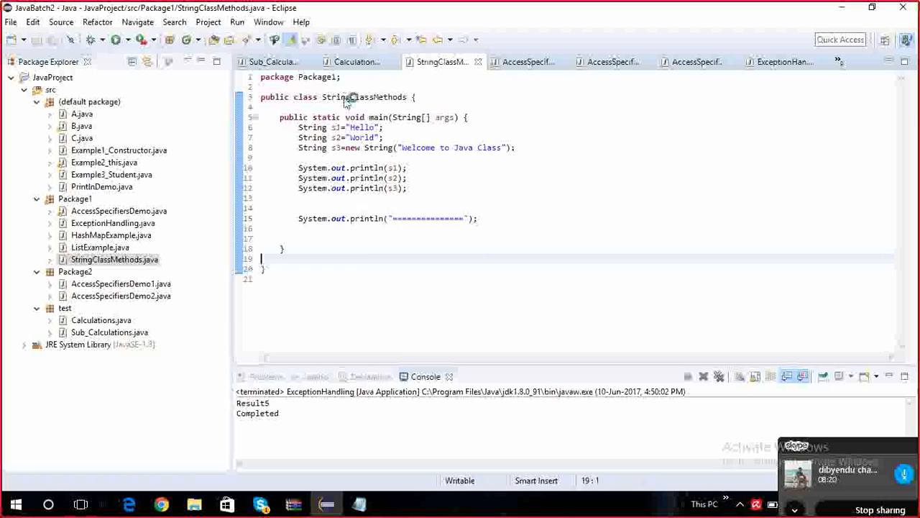
{"action": "double_click", "coordinate": [364, 97]}
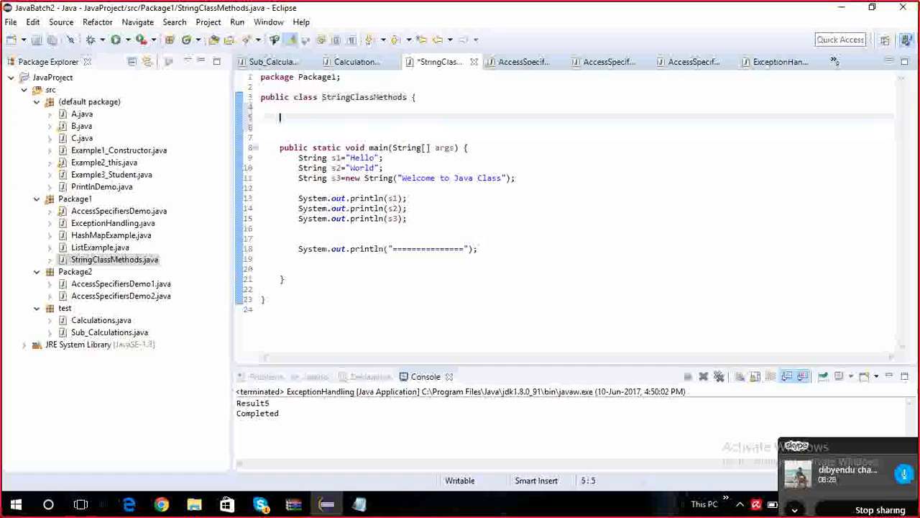
{"action": "type", "text": "//"}
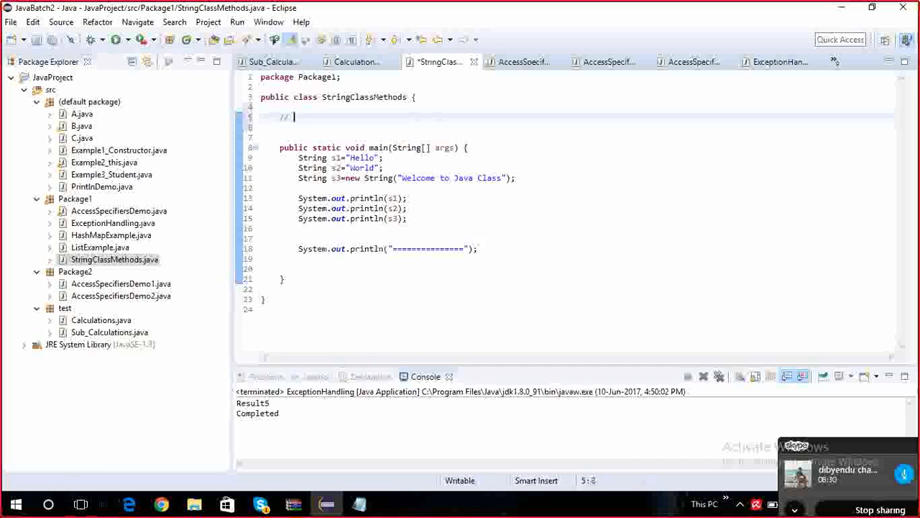
{"action": "type", "text": "Class"}
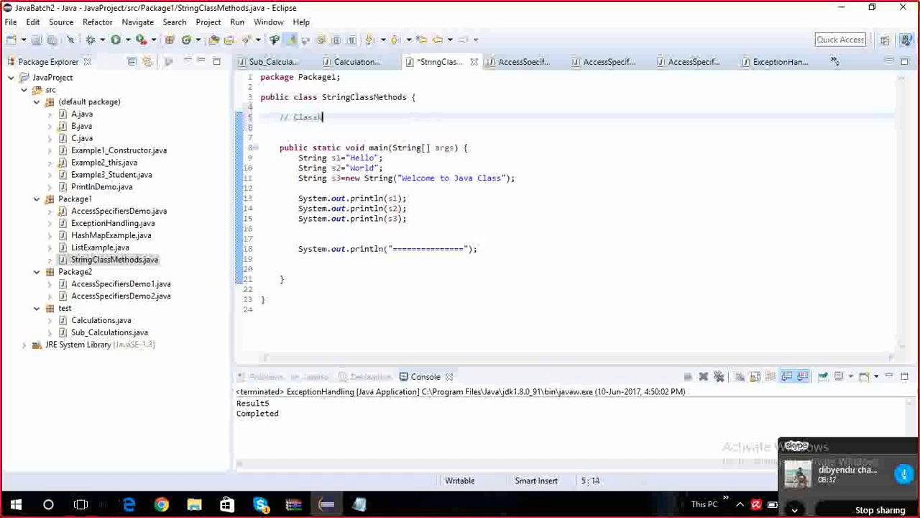
{"action": "type", "text": "Name"}
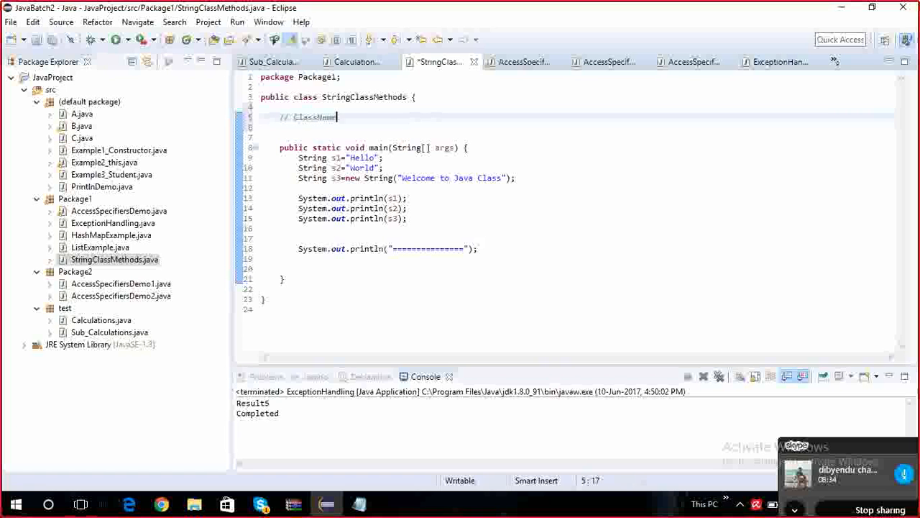
{"action": "type", "text": "-----"}
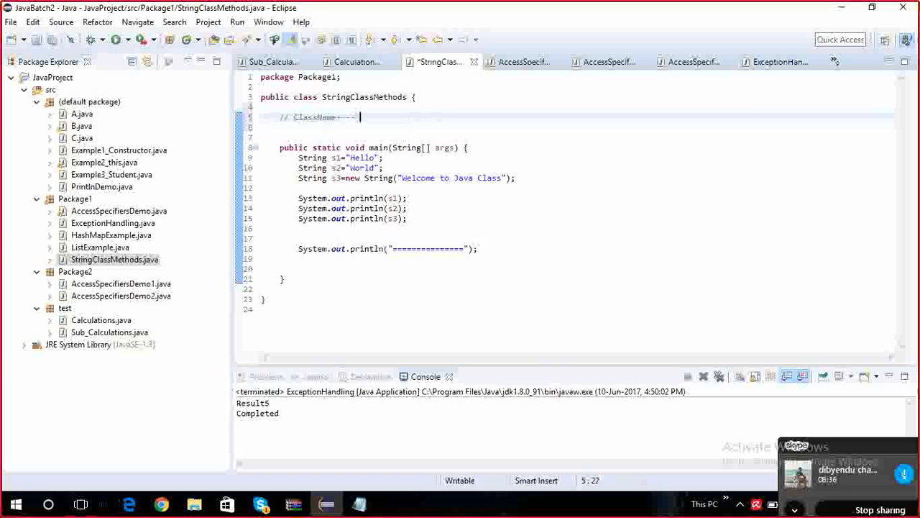
{"action": "type", "text": "EveryMeaningfulword first letter"}
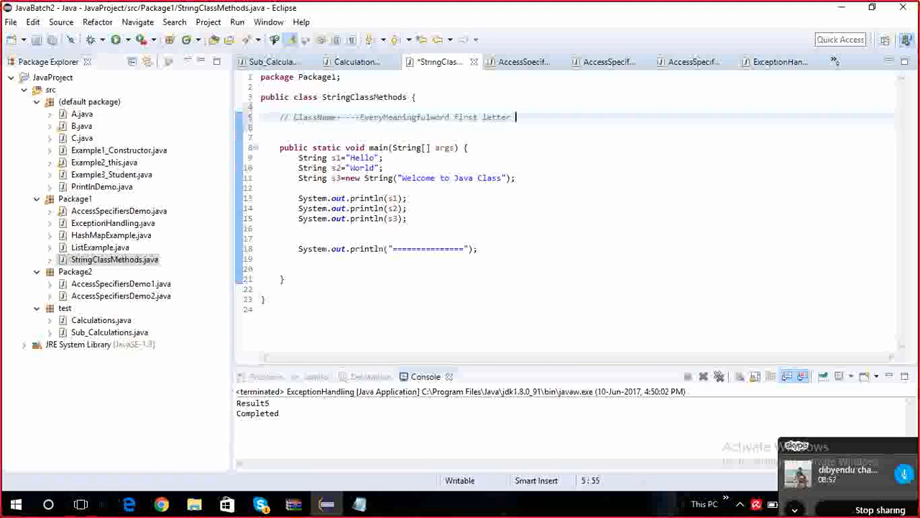
{"action": "type", "text": "should be u"}
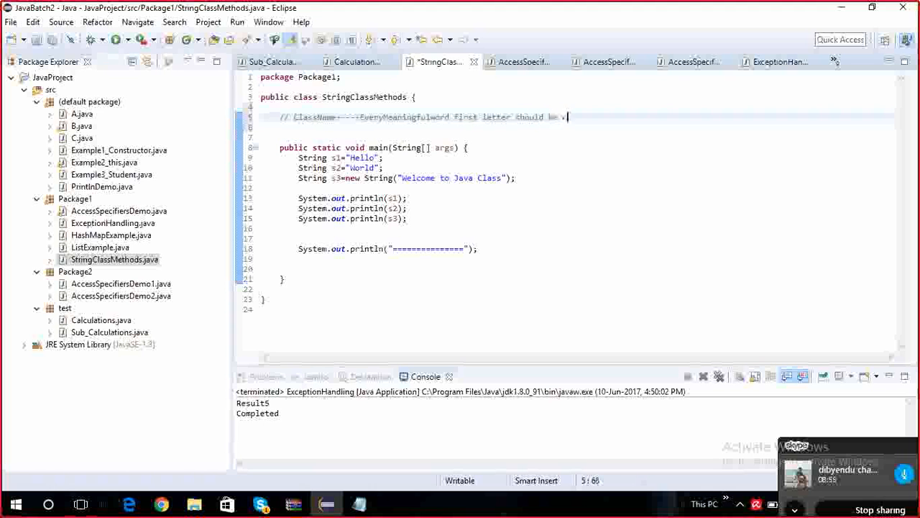
{"action": "type", "text": "apital"}
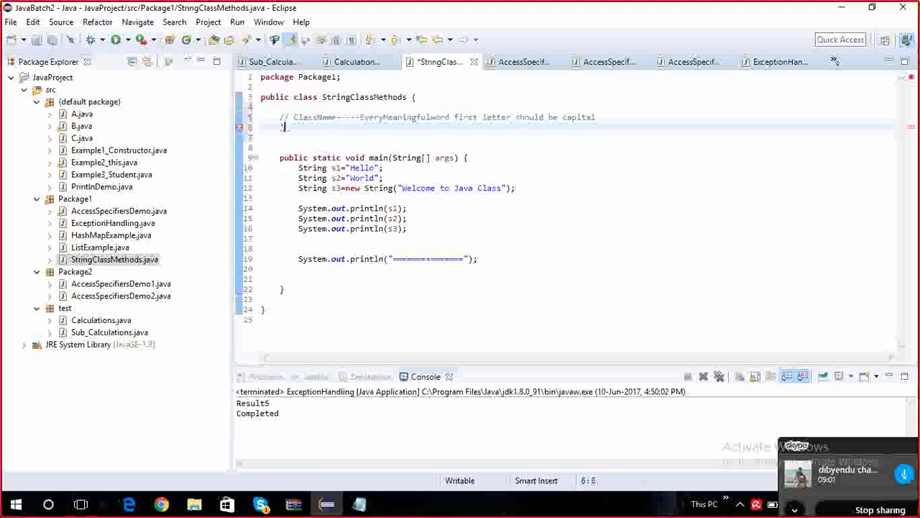
Add the comment line //Ex: String, StringClassMethods, PrintStream, pasting in the class name.
{"action": "type", "text": "//"}
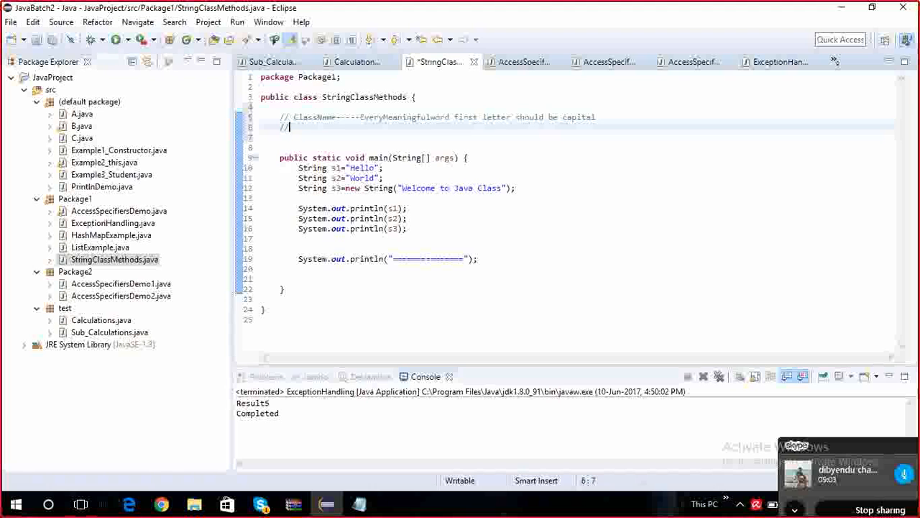
{"action": "type", "text": "Ex:"}
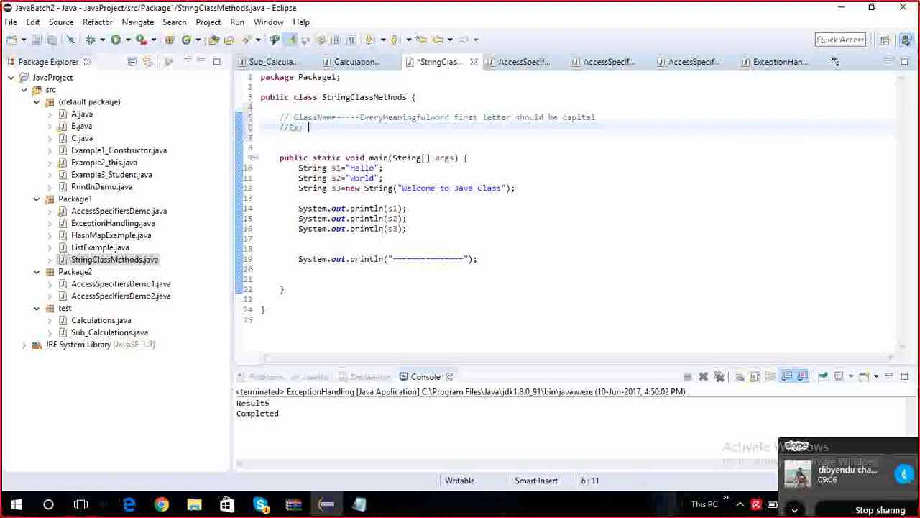
{"action": "type", "text": "String"}
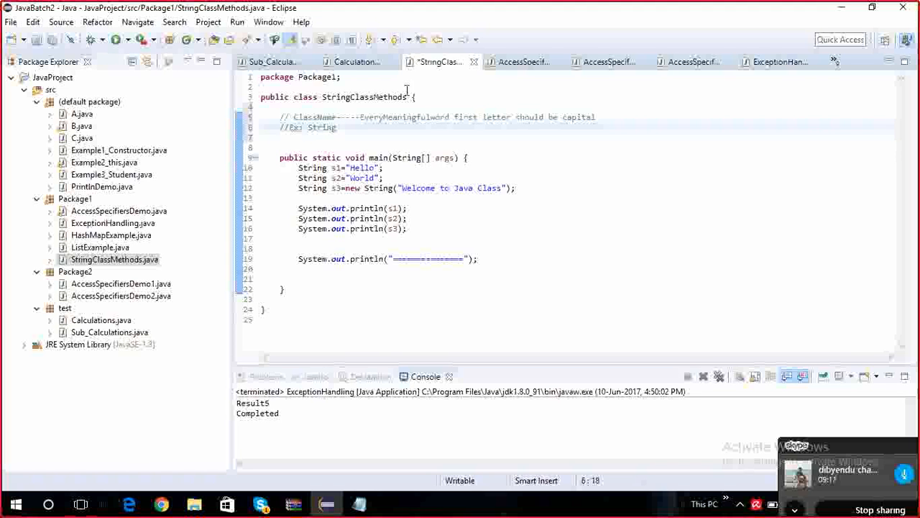
{"action": "double_click", "coordinate": [321, 127]}
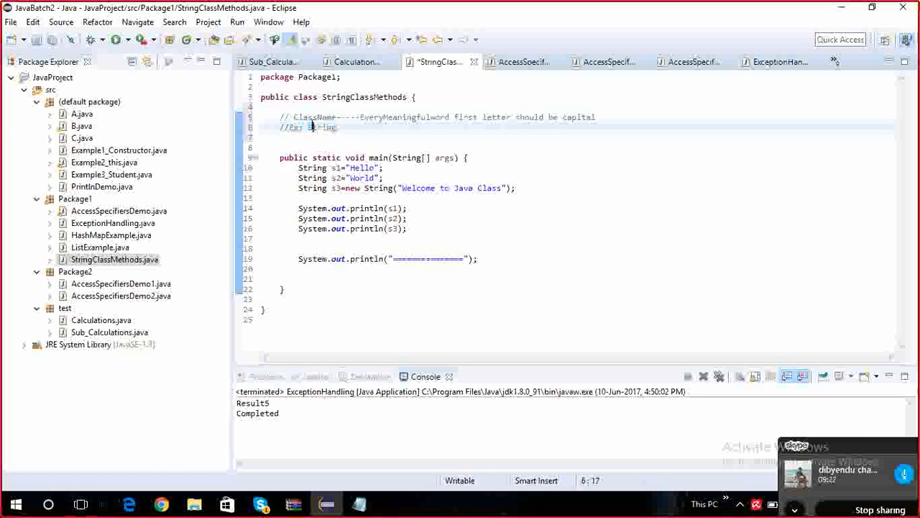
{"action": "double_click", "coordinate": [322, 127]}
{"action": "type", "text": " ,"}
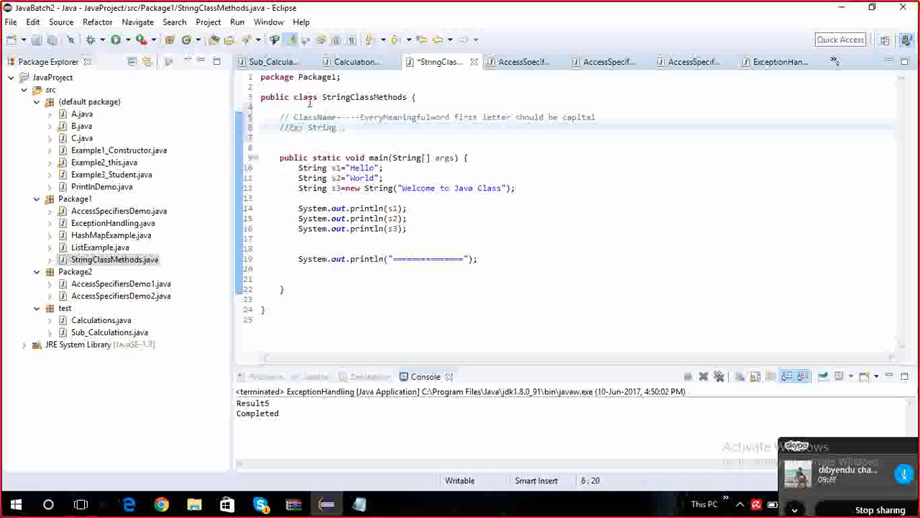
{"action": "double_click", "coordinate": [365, 96]}
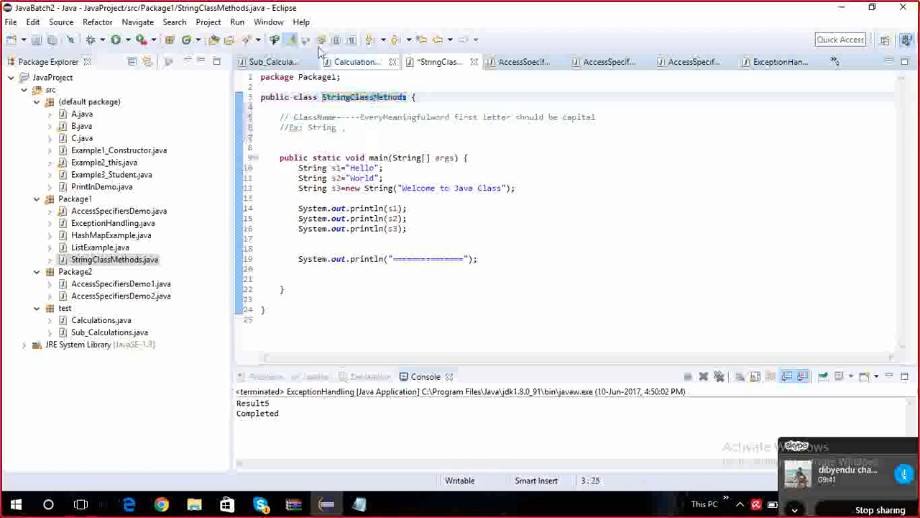
{"action": "double_click", "coordinate": [362, 97]}
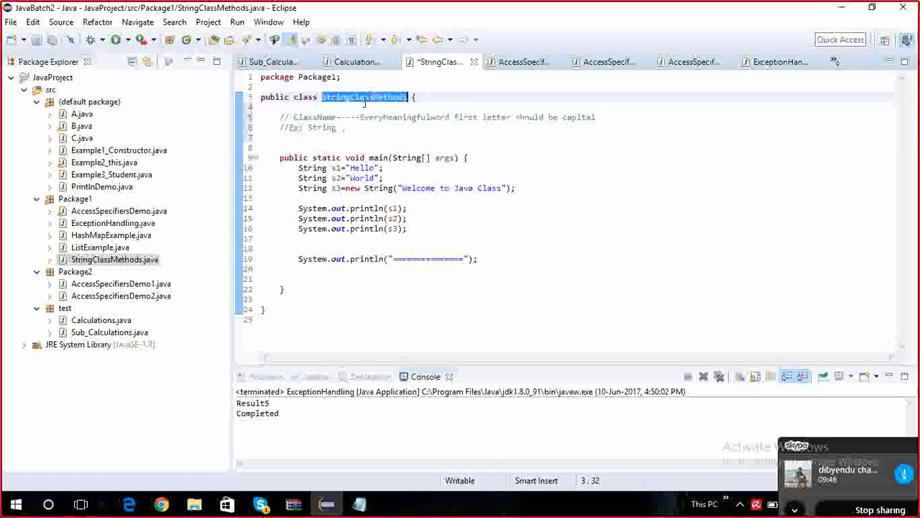
{"action": "left_click", "coordinate": [352, 128]}
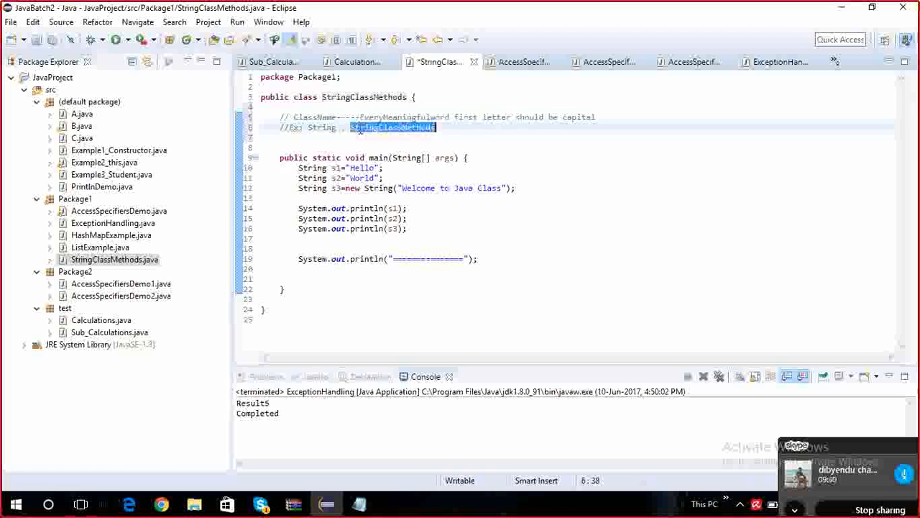
{"action": "mouse_move", "coordinate": [392, 127]}
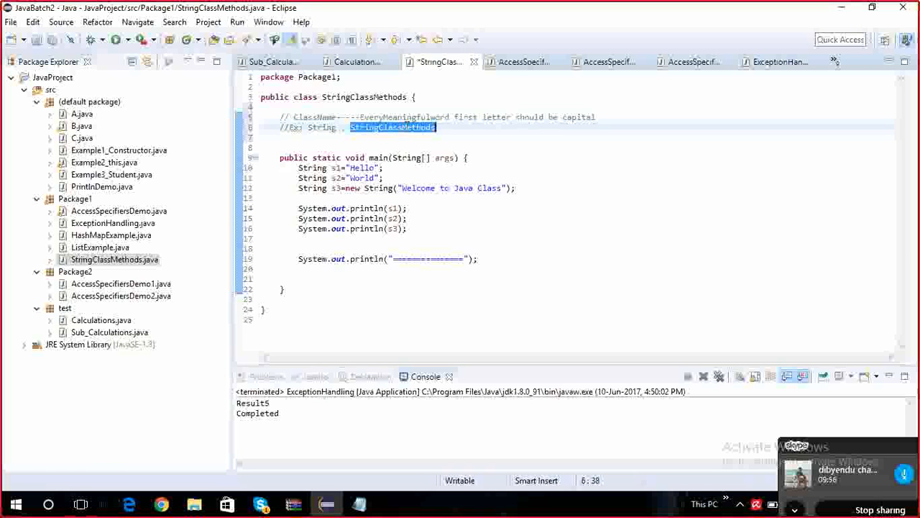
{"action": "left_click", "coordinate": [441, 127]}
{"action": "type", "text": ", H"}
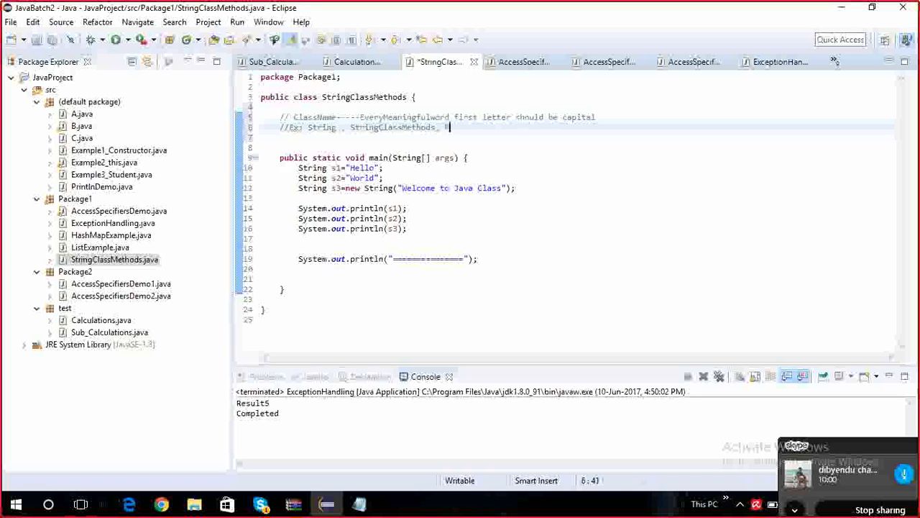
{"action": "type", "text": "Prints"}
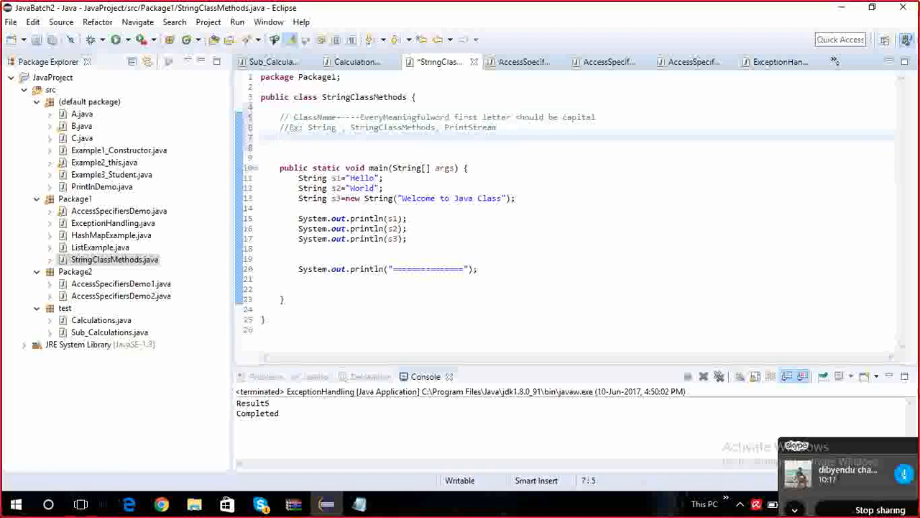
Type the comment // calculateArea(), getLength(), getSize() on line 8.
{"action": "type", "text": "//"}
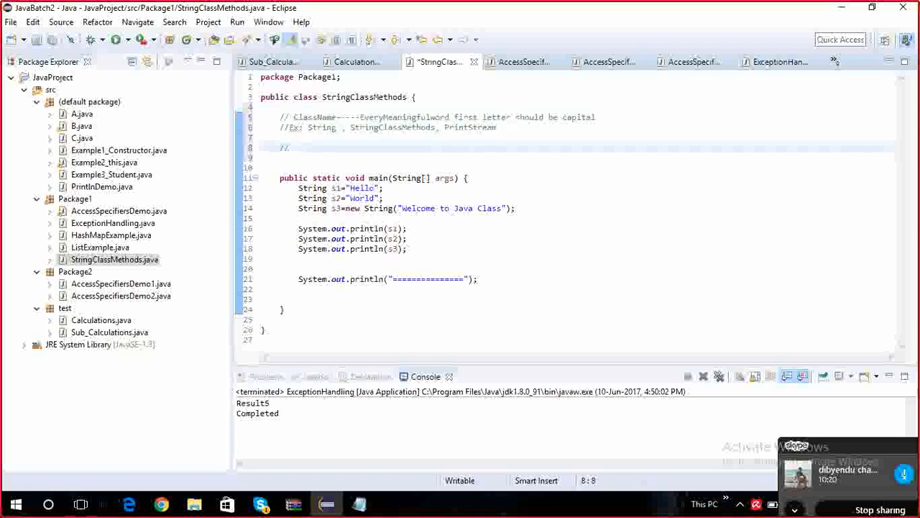
{"action": "type", "text": "calcula"}
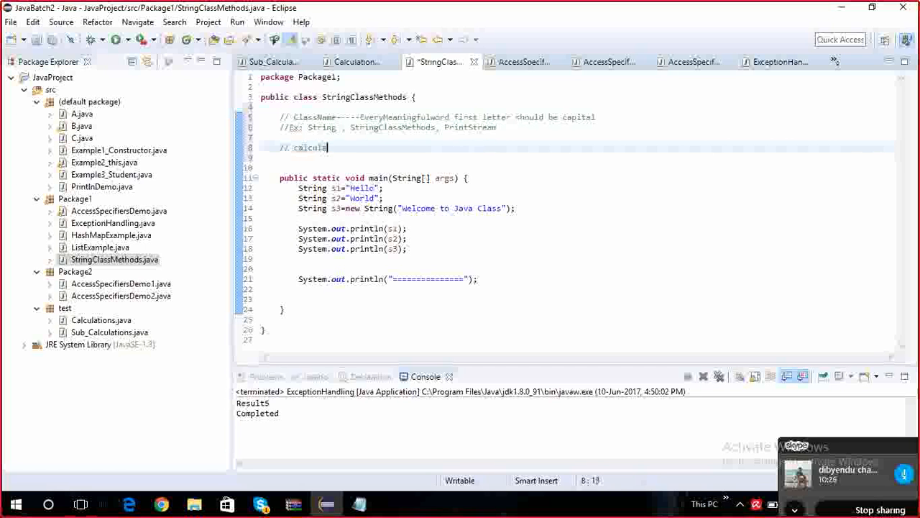
{"action": "type", "text": "te"}
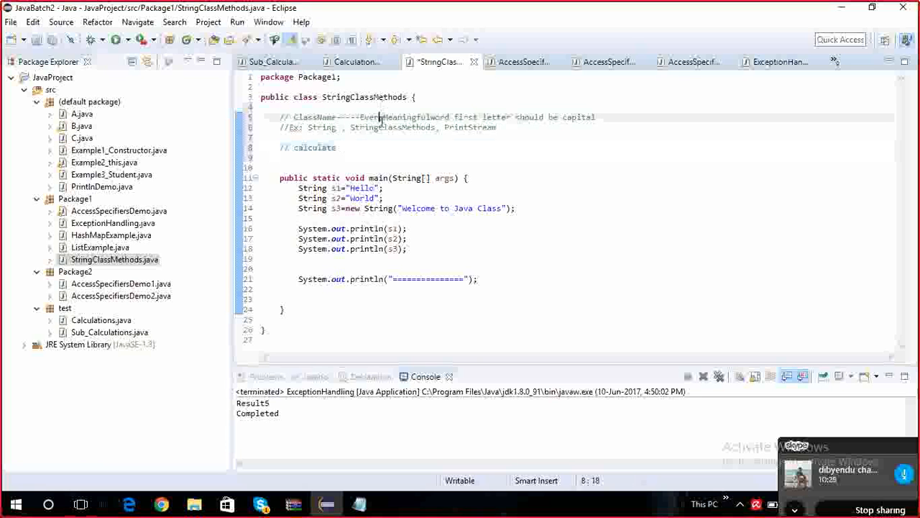
{"action": "double_click", "coordinate": [392, 127]}
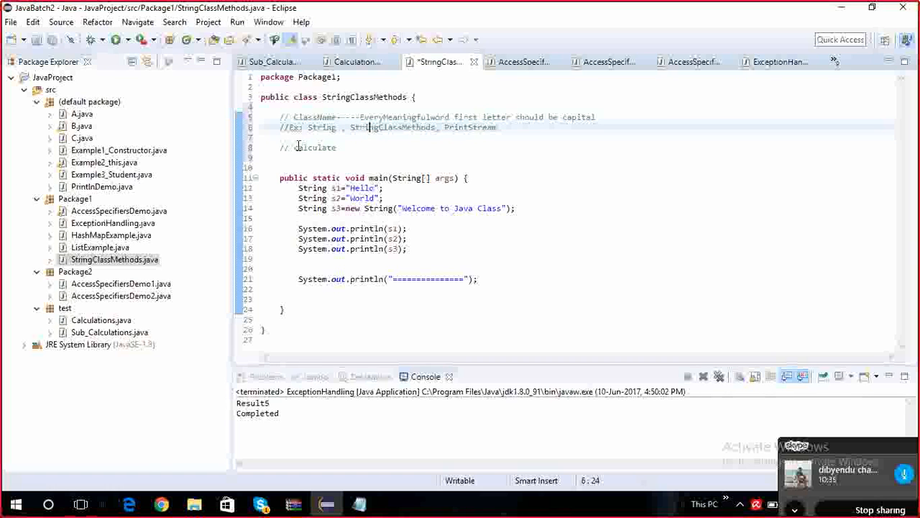
{"action": "double_click", "coordinate": [315, 148]}
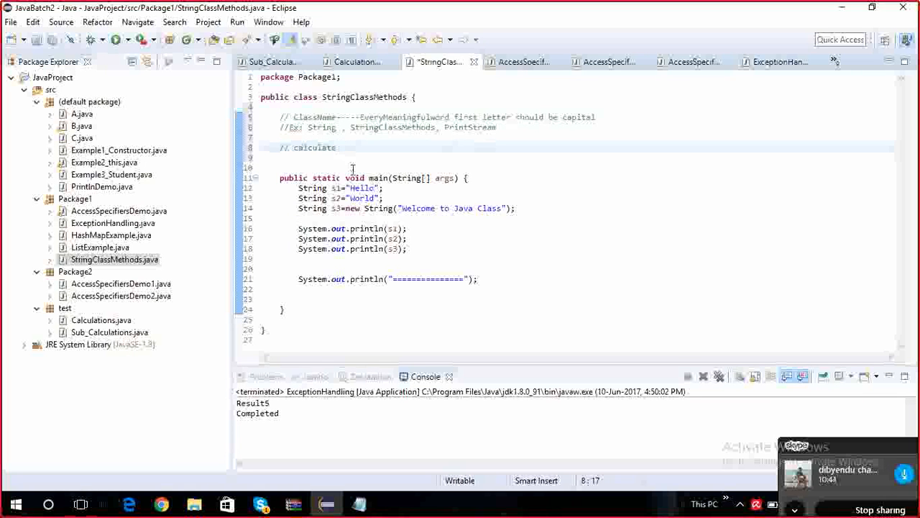
{"action": "type", "text": "Area"}
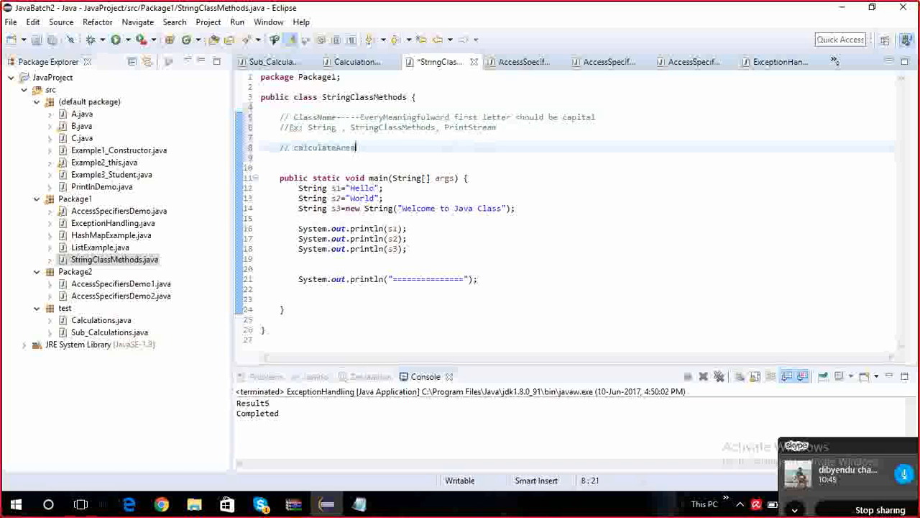
{"action": "type", "text": "()"}
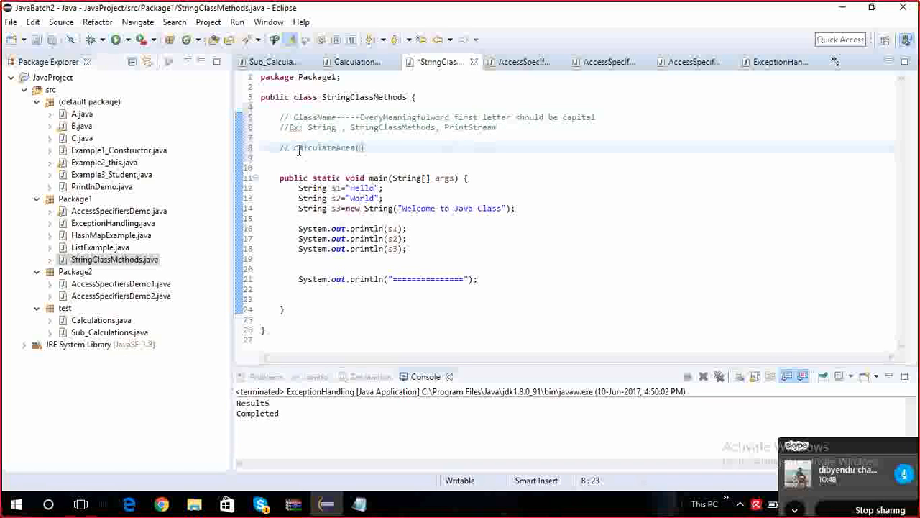
{"action": "double_click", "coordinate": [324, 147]}
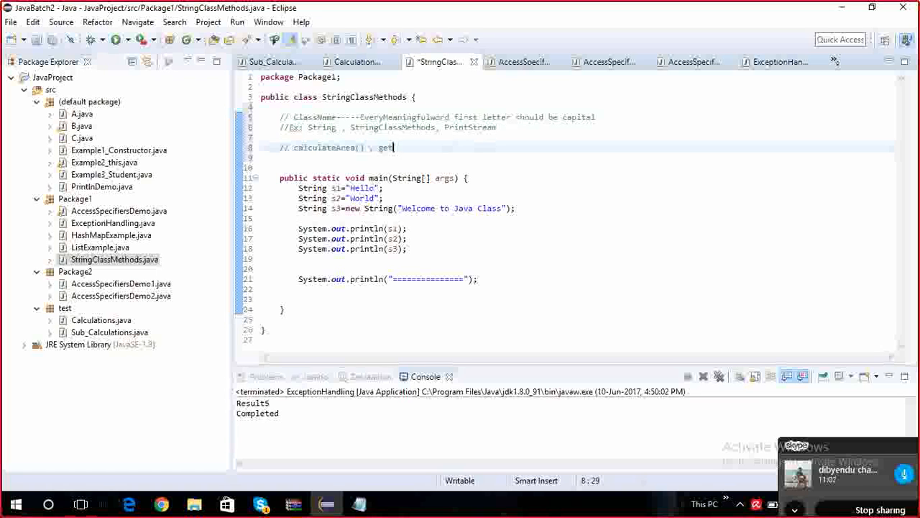
{"action": "type", "text": "Length(), getSi"}
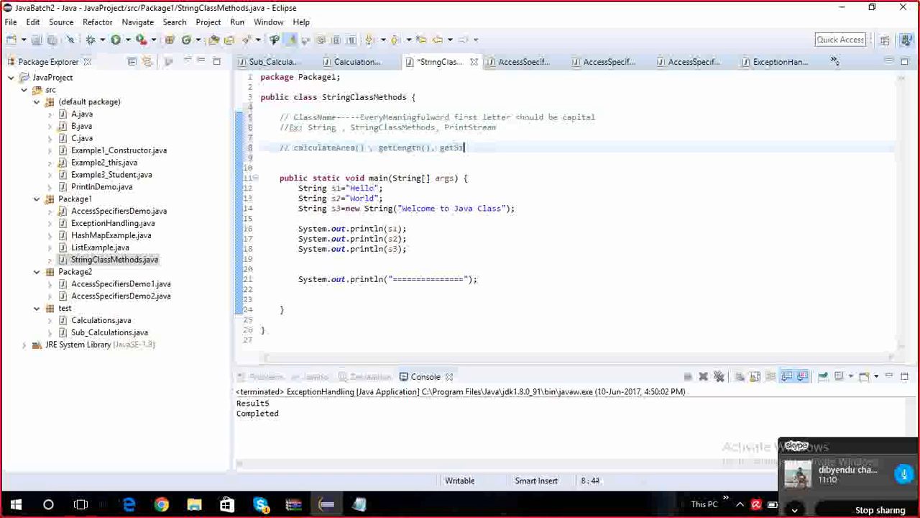
{"action": "type", "text": "ze"}
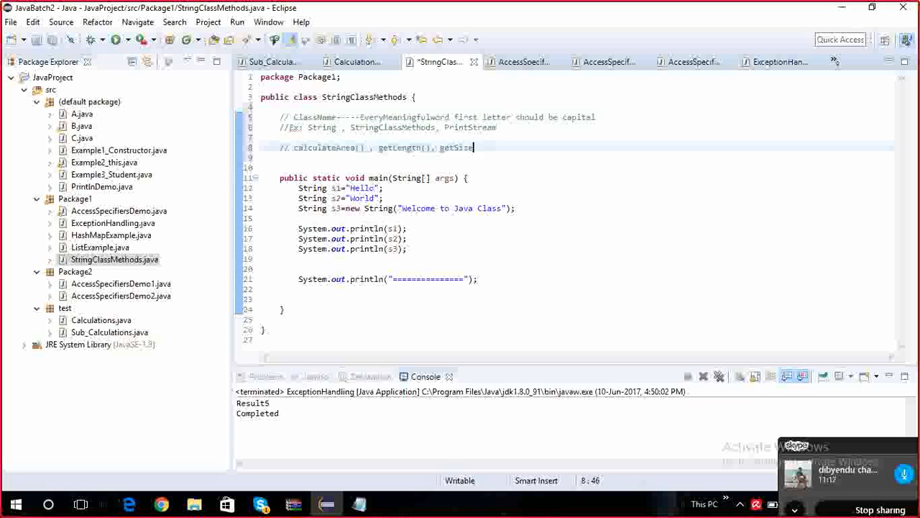
{"action": "type", "text": "()"}
{"action": "type", "text": "/"}
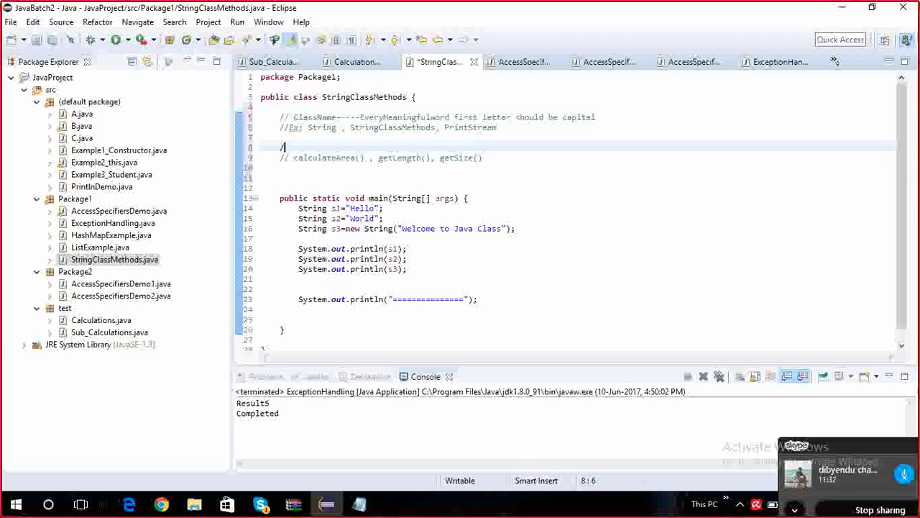
Insert a //Methods heading line above calculateArea(), getLength(), getSize().
{"action": "type", "text": "met"}
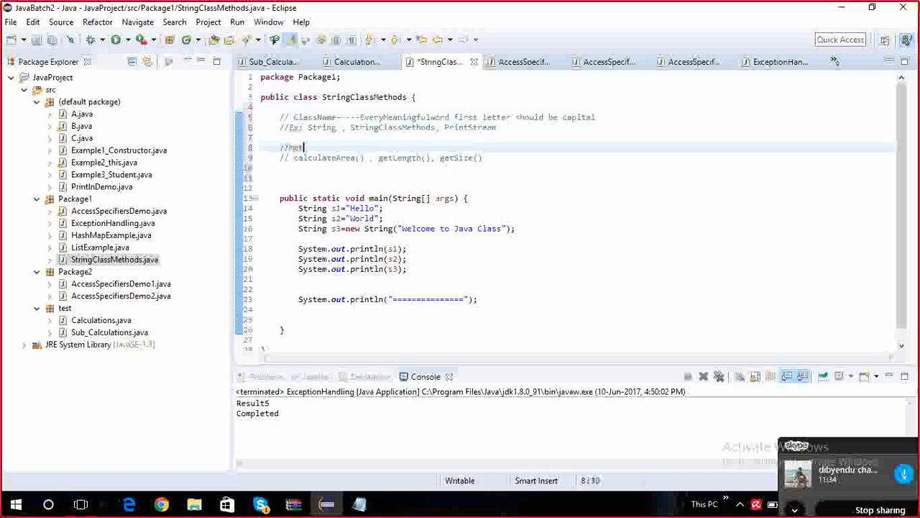
{"action": "type", "text": "ethods"}
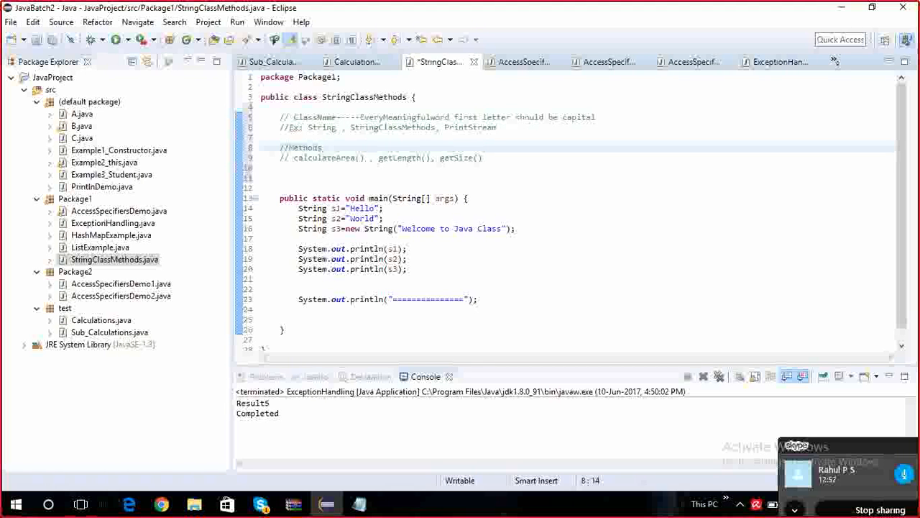
{"action": "left_click", "coordinate": [324, 148]}
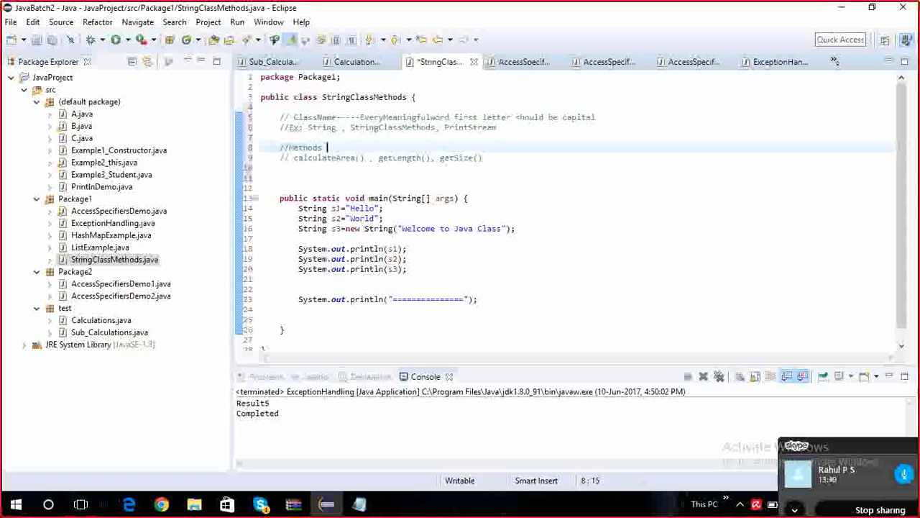
Add the rule after //Methods: first word lowercase, every other word capitalised.
{"action": "type", "text": "first"}
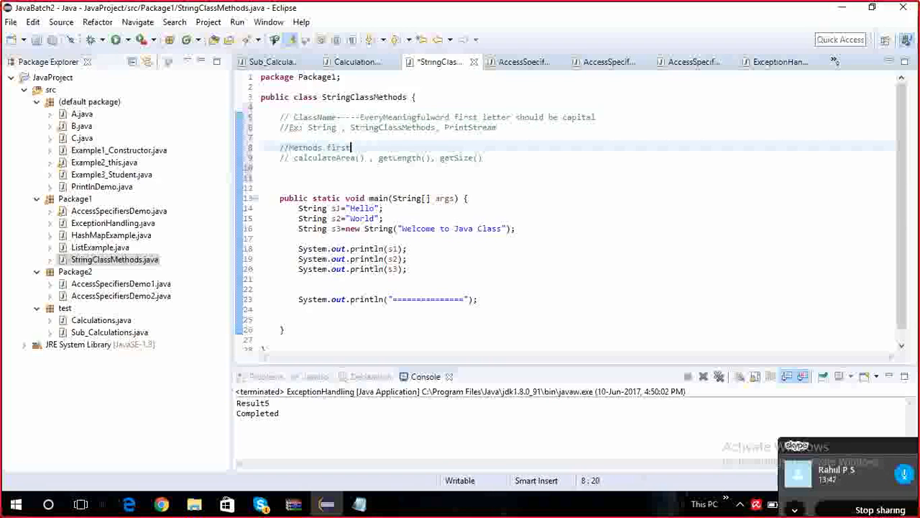
{"action": "type", "text": "lette"}
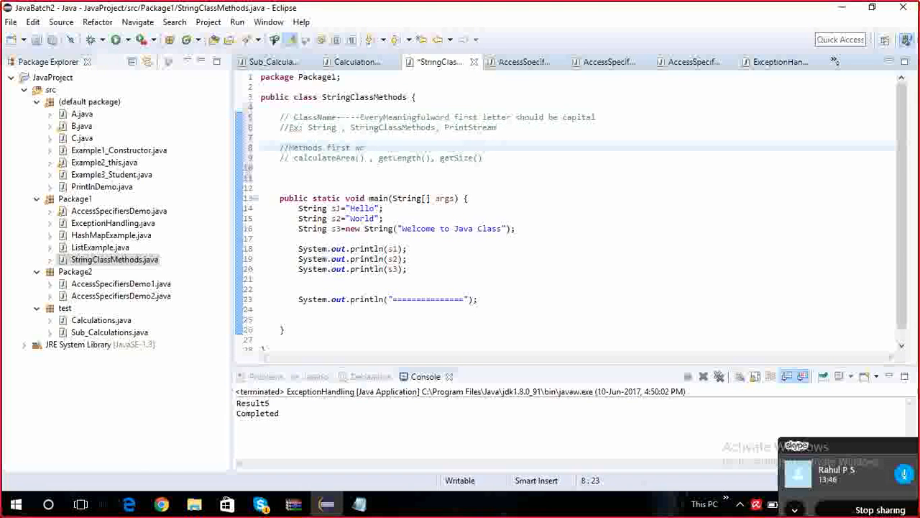
{"action": "type", "text": "d fir"}
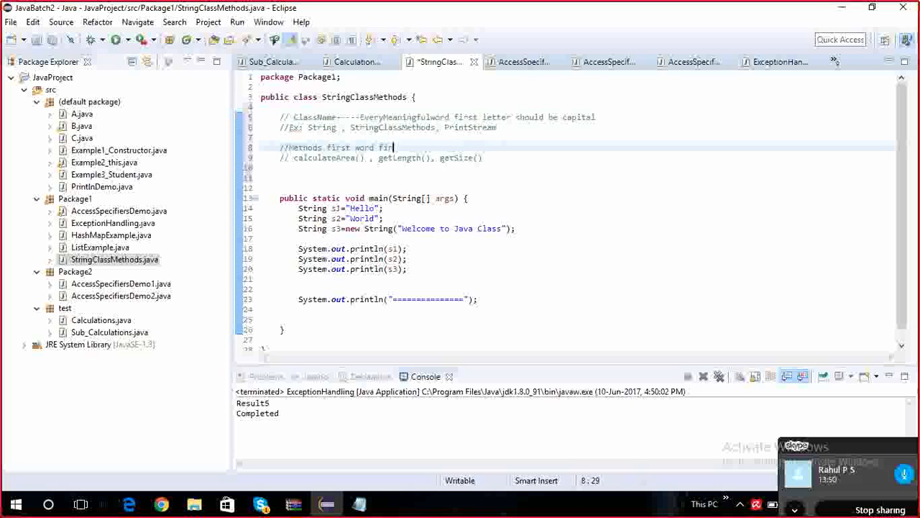
{"action": "type", "text": "st letter"}
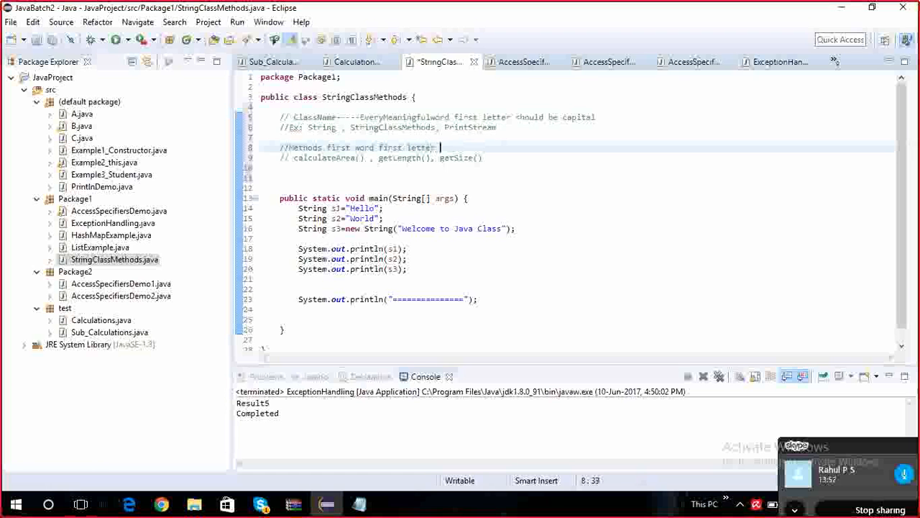
{"action": "type", "text": "should"}
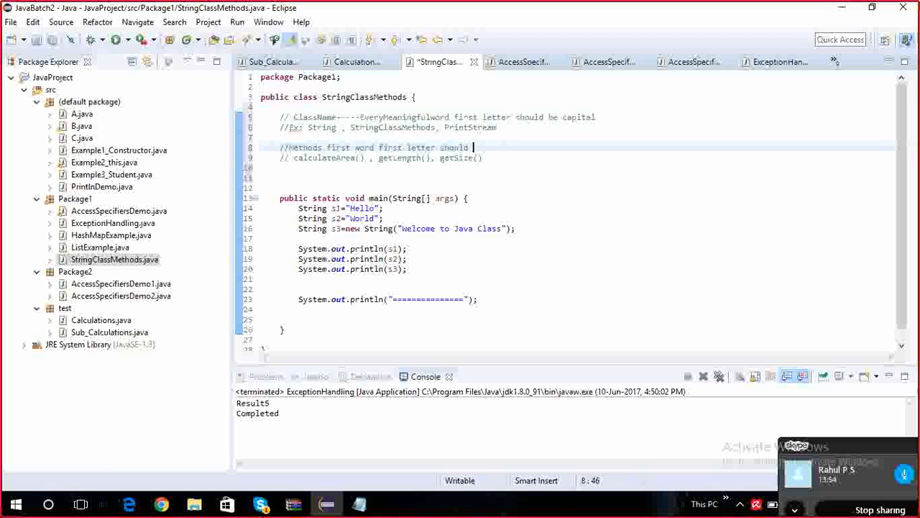
{"action": "type", "text": "on lowe"}
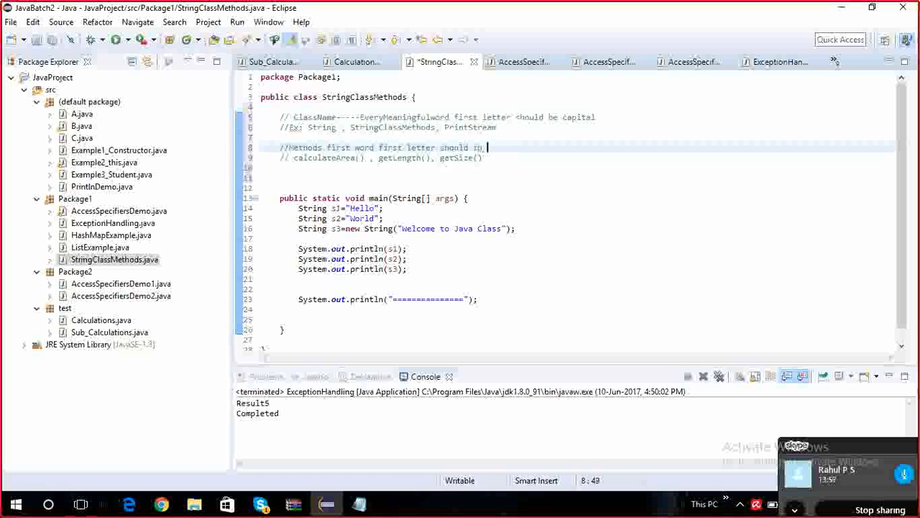
{"action": "type", "text": "lowercase, remaing all other words first letter should be capotal"}
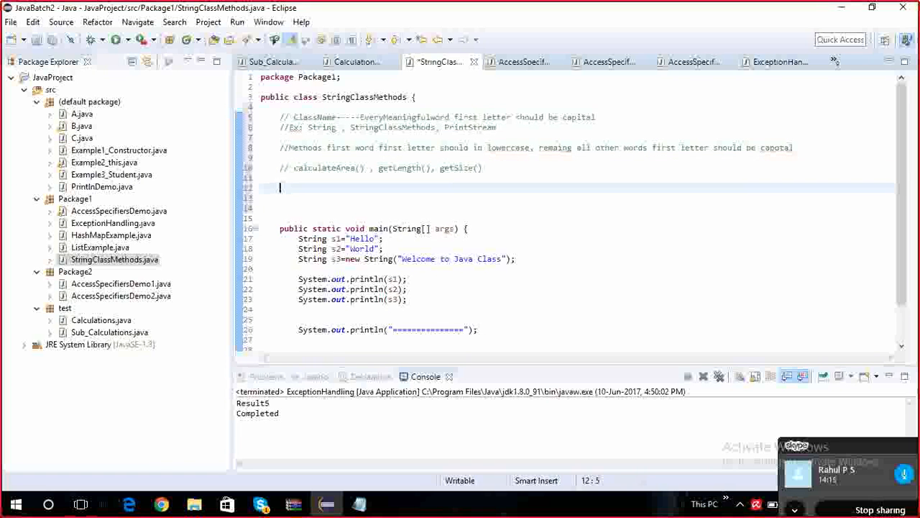
Add a //variables comment saying all letters should be lowercase, with example //areaofrectabgle.
{"action": "type", "text": "//"}
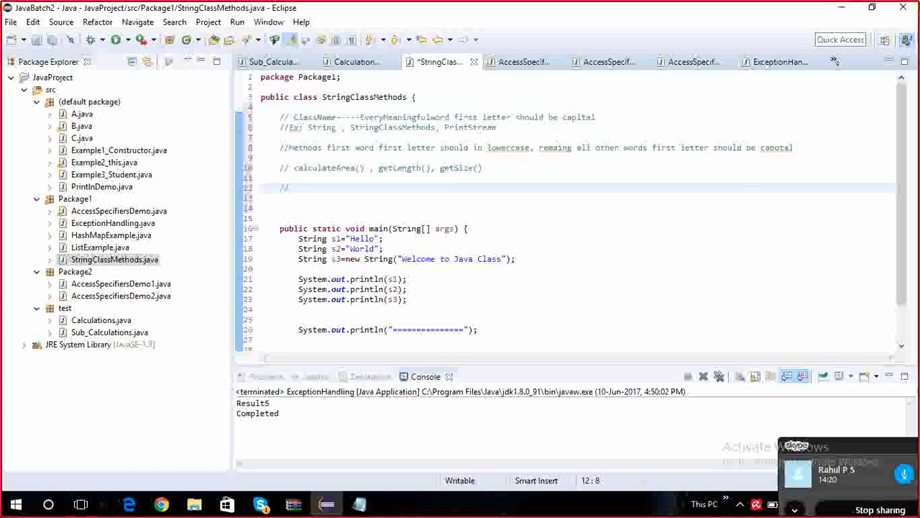
{"action": "type", "text": "variables----everything"}
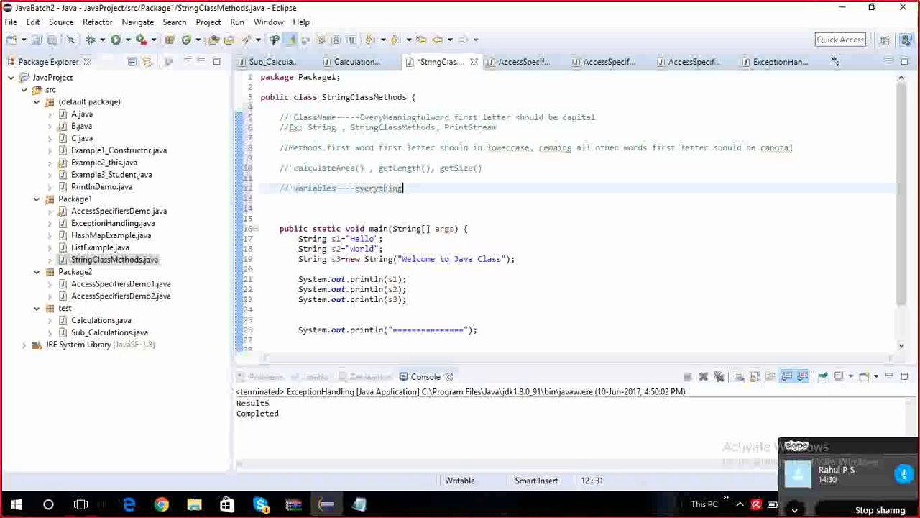
{"action": "type", "text": "should be in lowercase"}
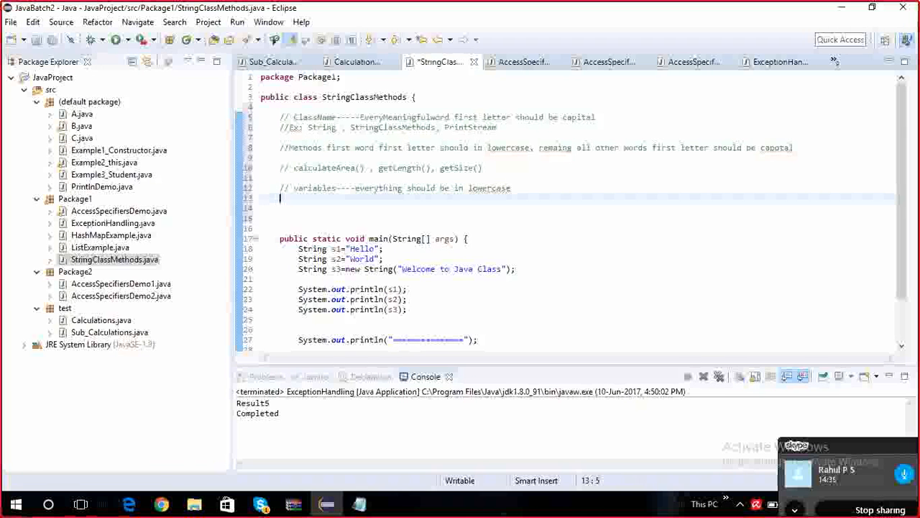
{"action": "type", "text": "//"}
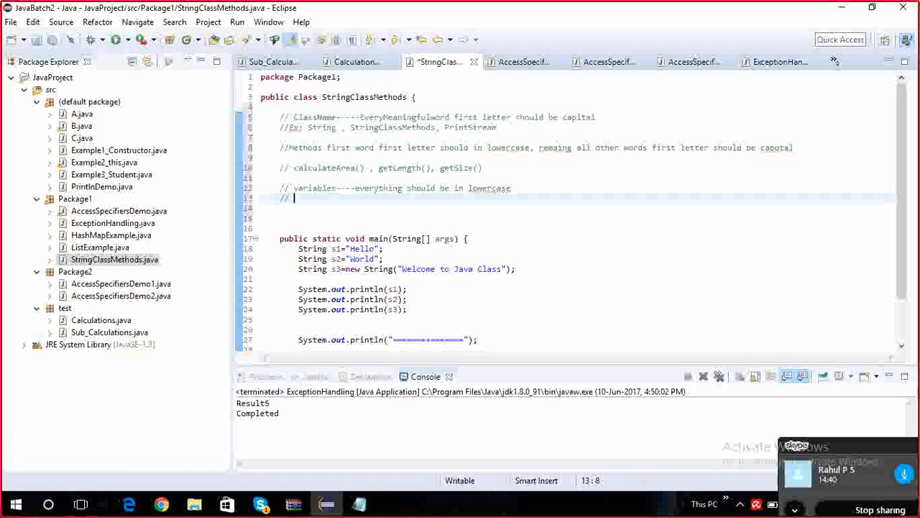
{"action": "type", "text": "areaofrec"}
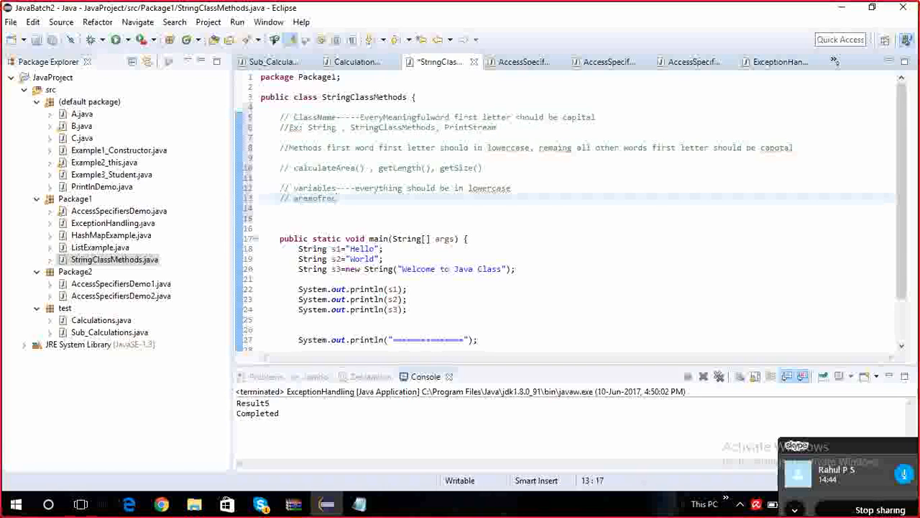
{"action": "type", "text": "tabgle"}
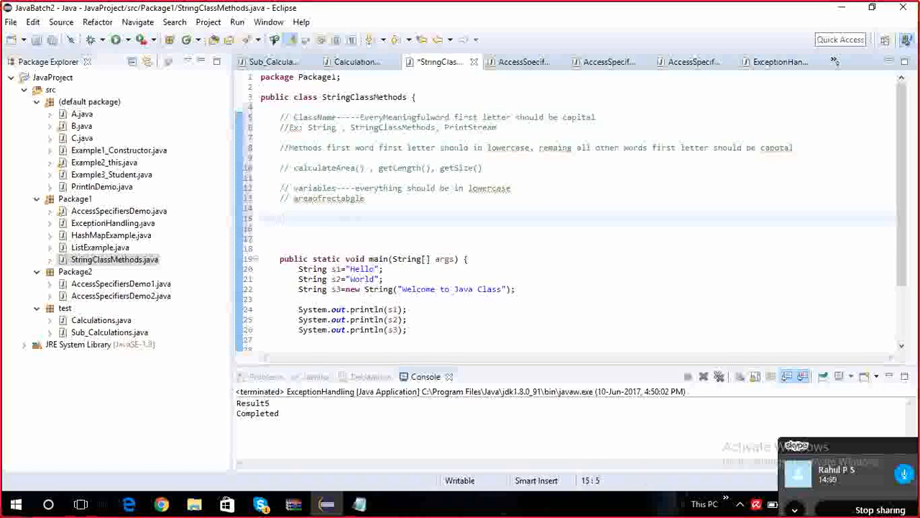
Add '// Constants--- all the letters should be in upper case.' with '// SIZE' beneath.
{"action": "type", "text": "// Consta"}
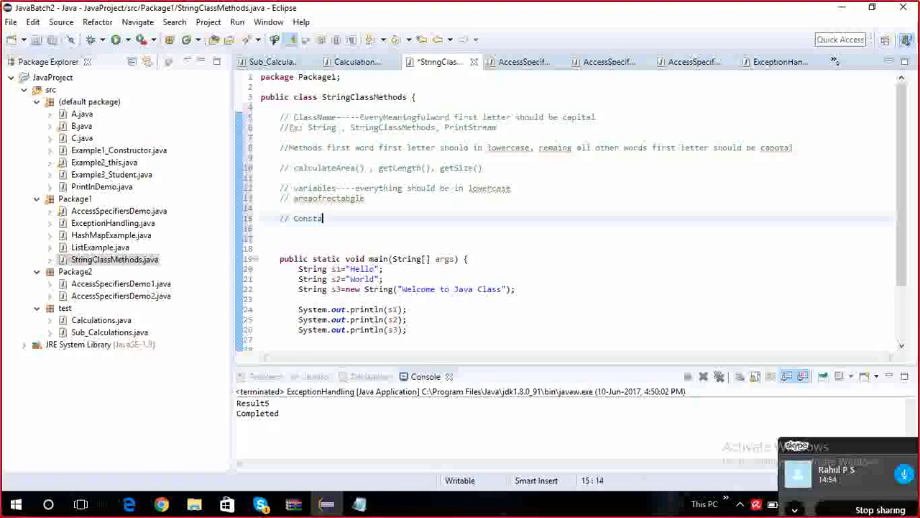
{"action": "type", "text": "nts"}
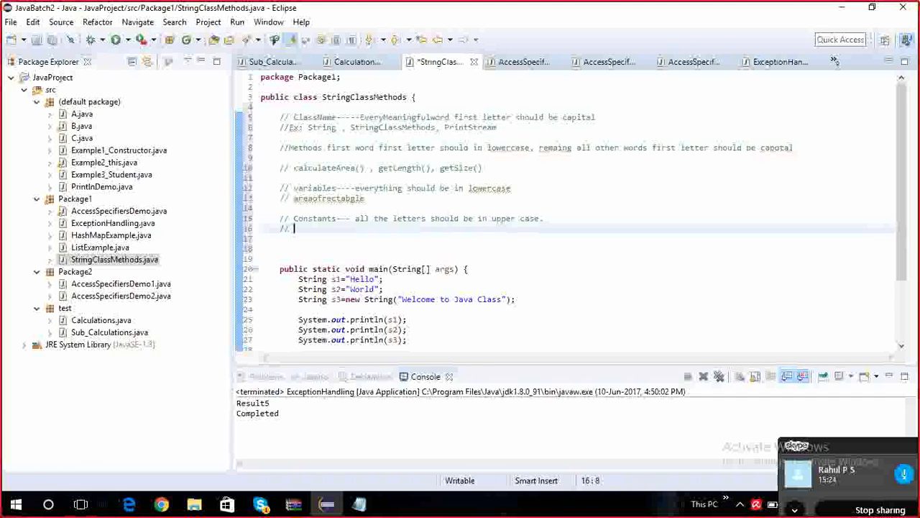
{"action": "type", "text": "Siz"}
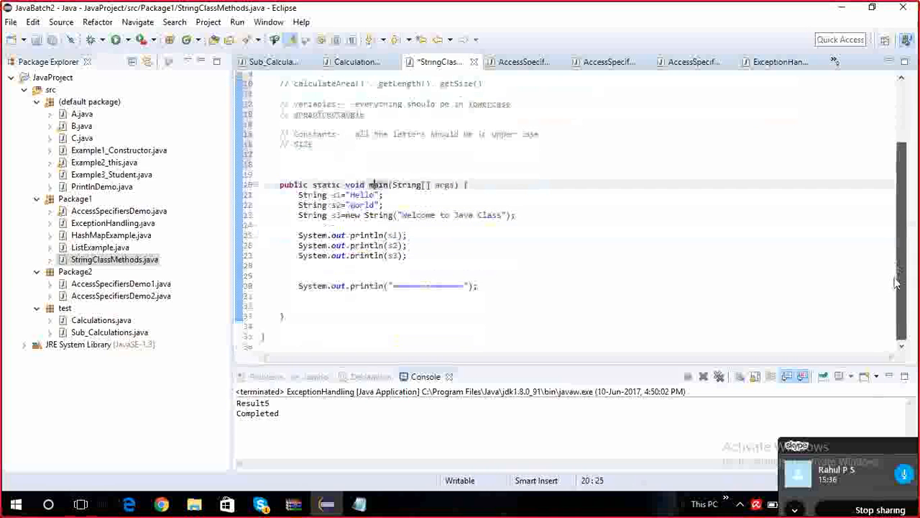
{"action": "double_click", "coordinate": [312, 195]}
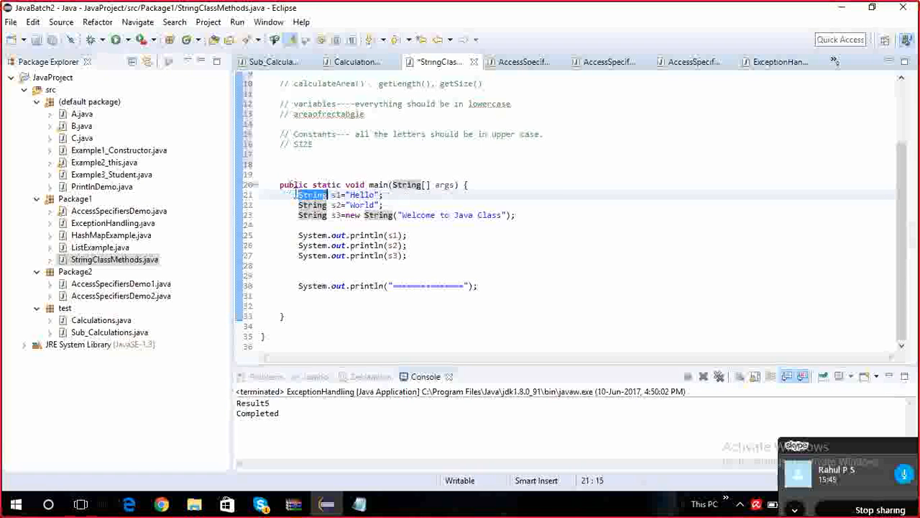
{"action": "mouse_move", "coordinate": [311, 195]}
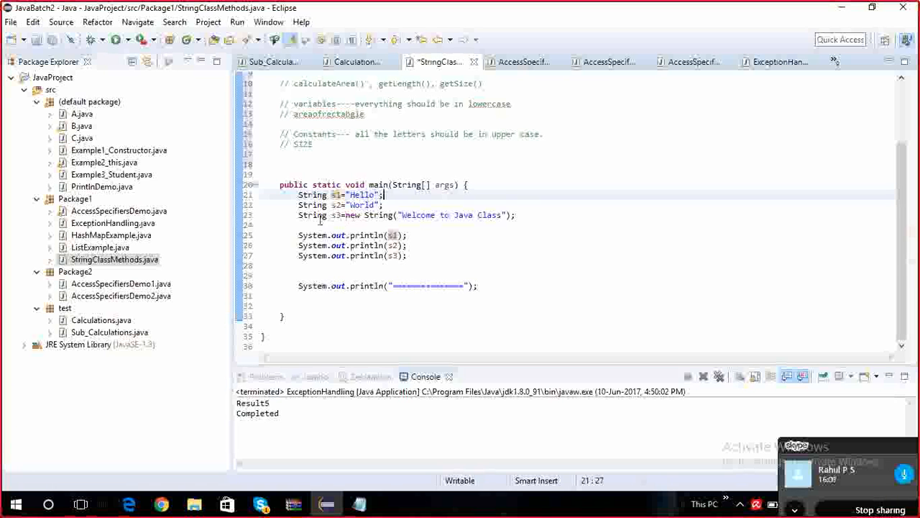
{"action": "double_click", "coordinate": [312, 215]}
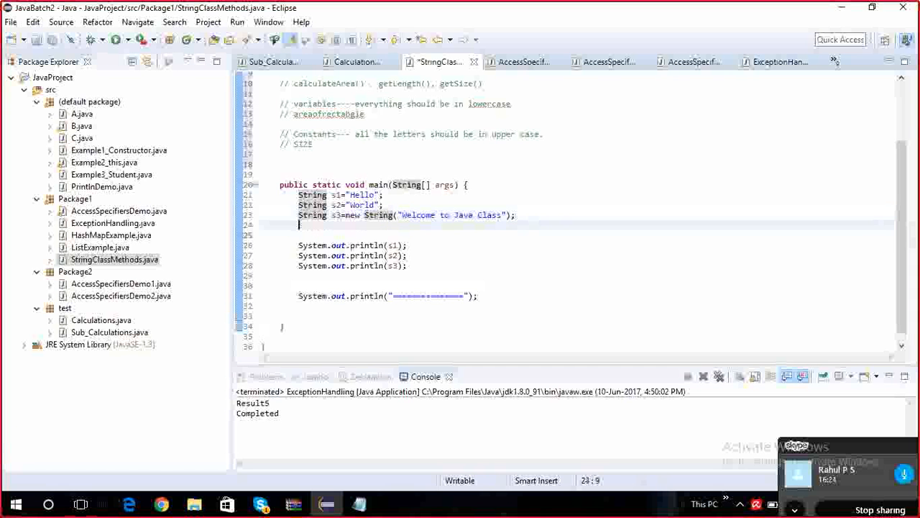
{"action": "type", "text": "A a"}
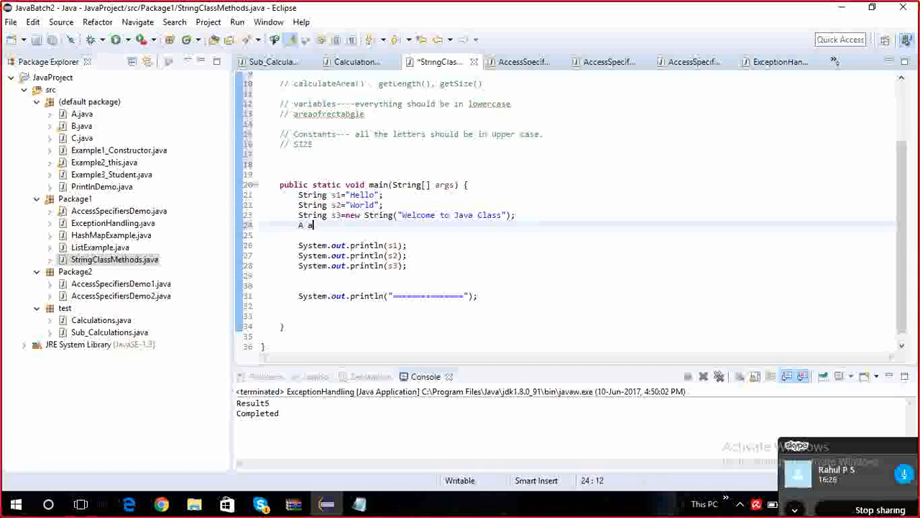
{"action": "type", "text": "1="}
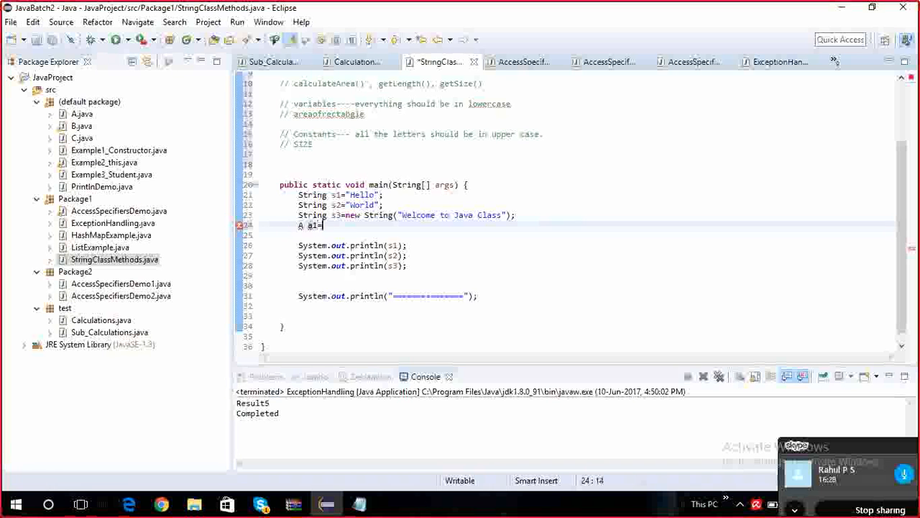
{"action": "type", "text": "new A();"}
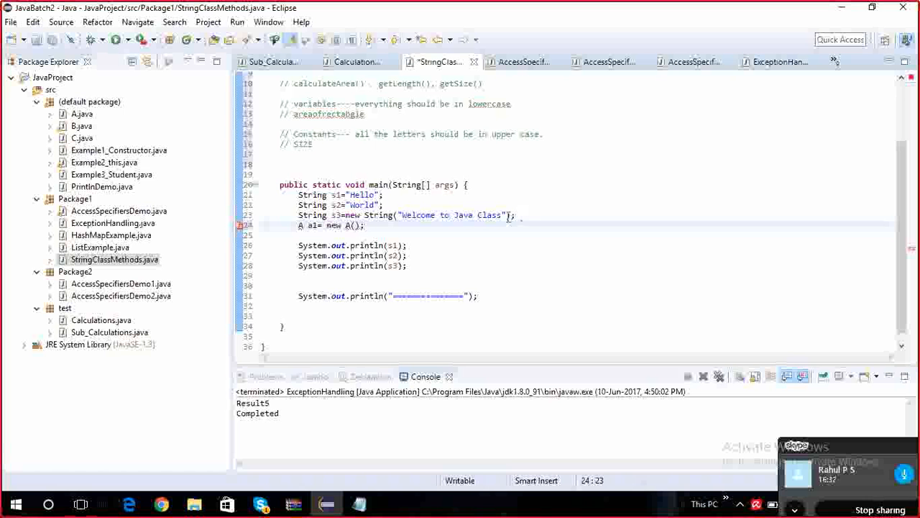
{"action": "double_click", "coordinate": [301, 225]}
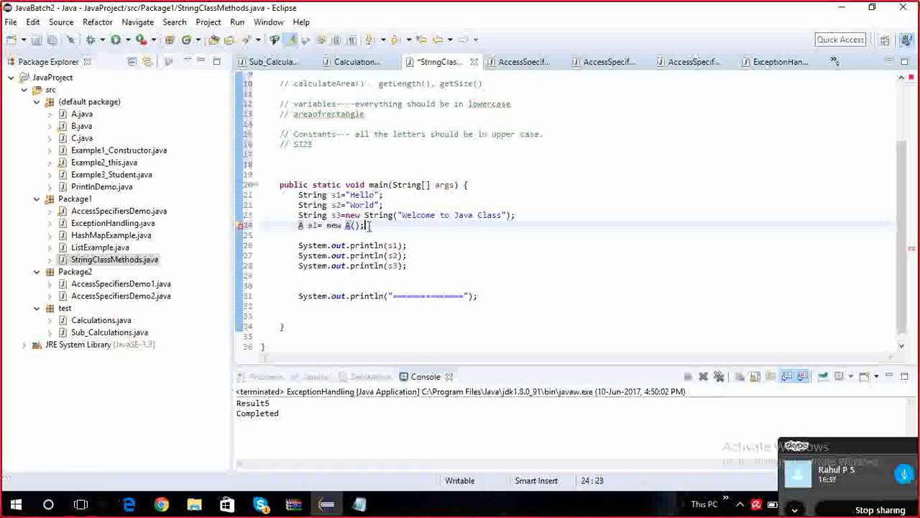
{"action": "left_click", "coordinate": [297, 225]}
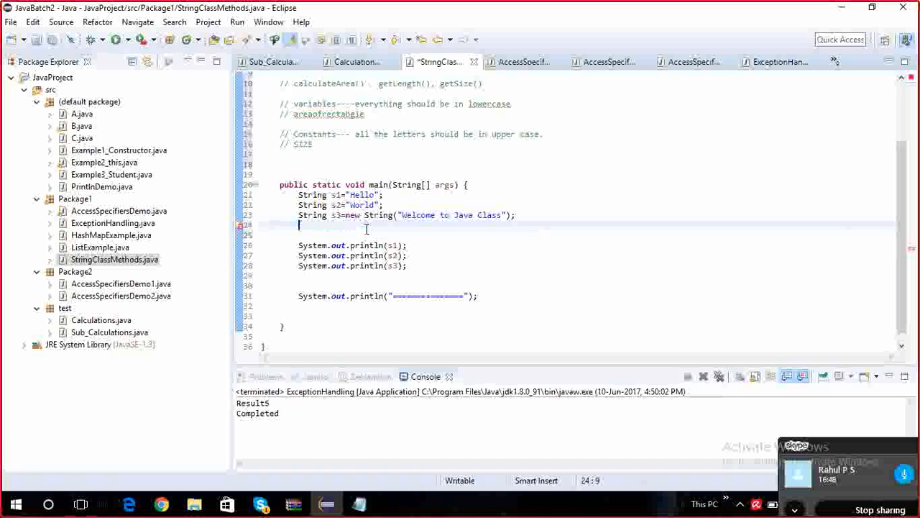
{"action": "double_click", "coordinate": [362, 195]}
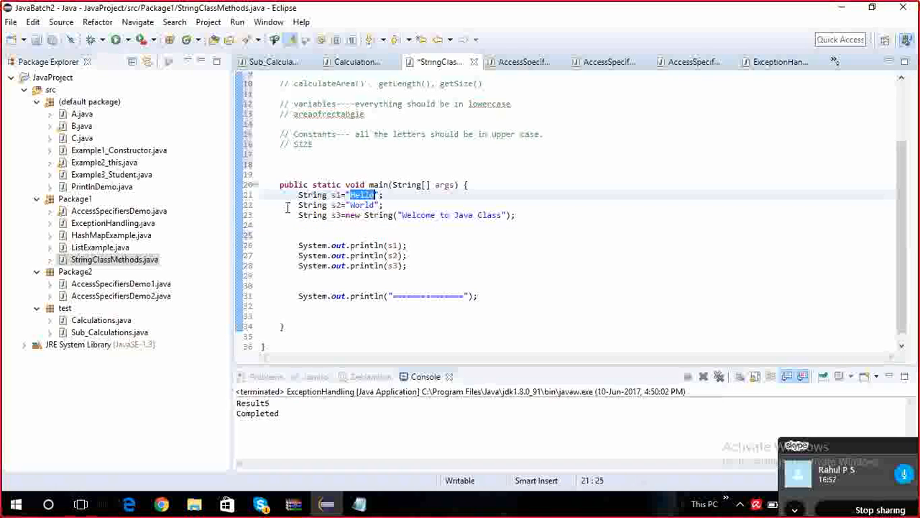
{"action": "mouse_move", "coordinate": [269, 215]}
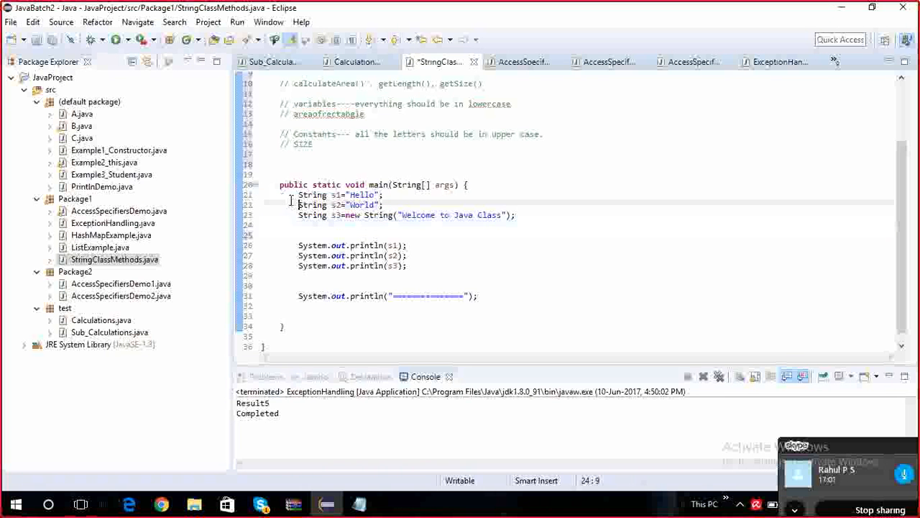
{"action": "left_click_drag", "start_coordinate": [299, 205], "coordinate": [432, 215]}
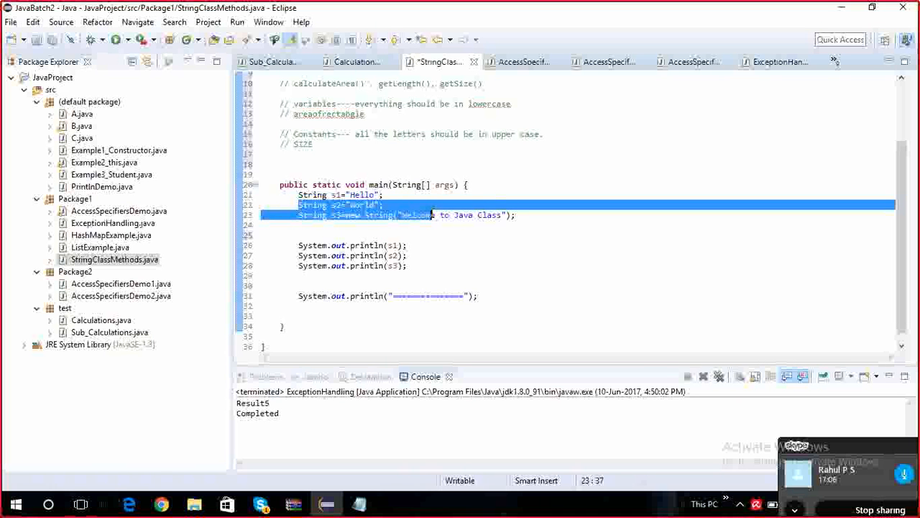
{"action": "left_click", "coordinate": [396, 215]}
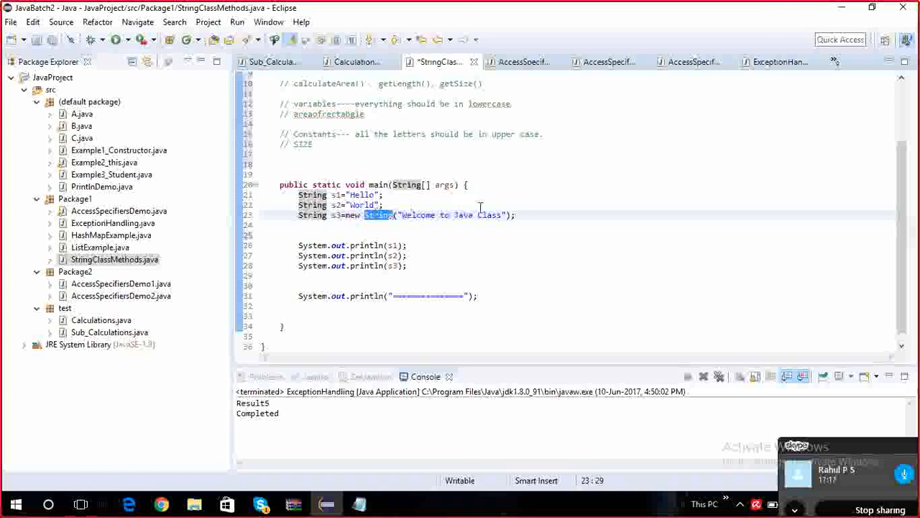
{"action": "left_click", "coordinate": [518, 215]}
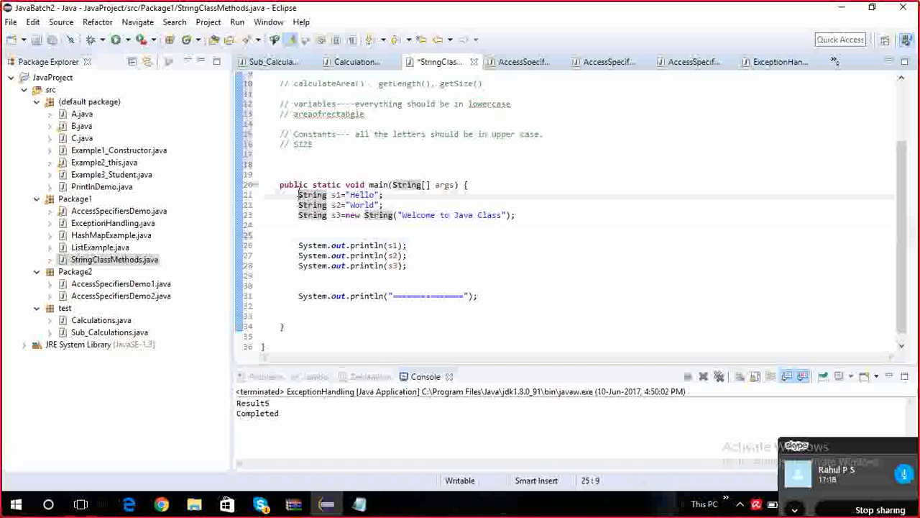
{"action": "triple_click", "coordinate": [338, 195]}
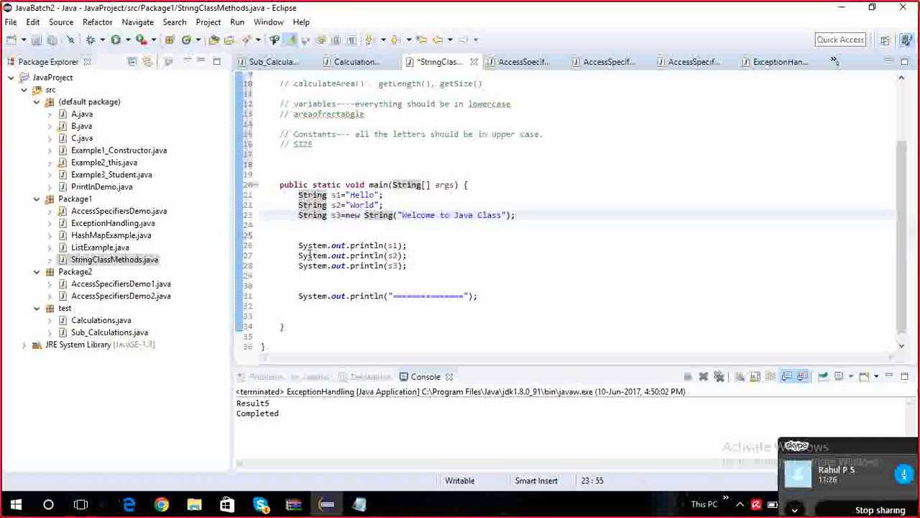
Save and run StringClassMethods, printing Hello, World and Welcome to Java Class.
{"action": "left_click_drag", "start_coordinate": [299, 245], "coordinate": [410, 275]}
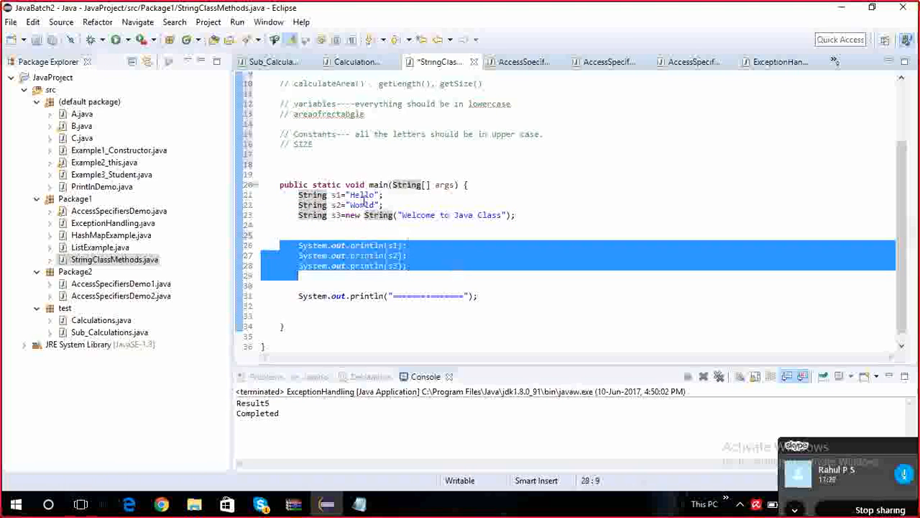
{"action": "left_click", "coordinate": [446, 215]}
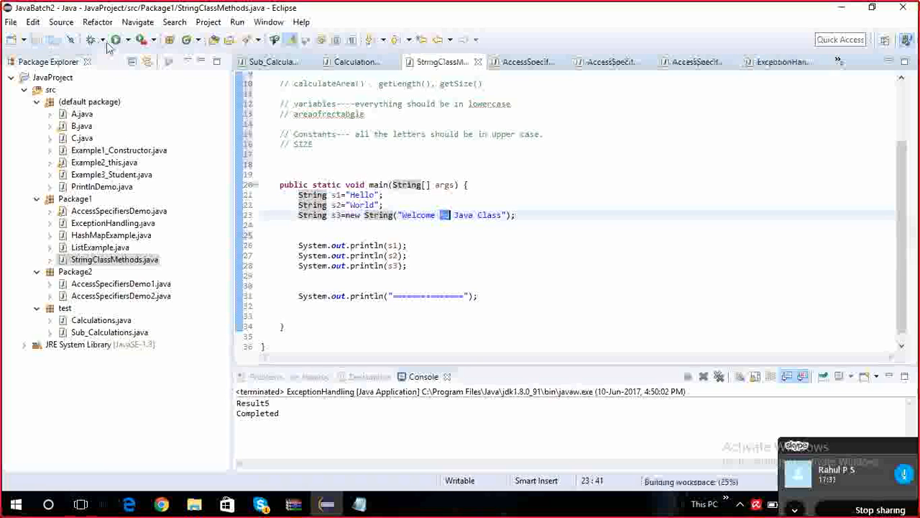
{"action": "left_click", "coordinate": [119, 39]}
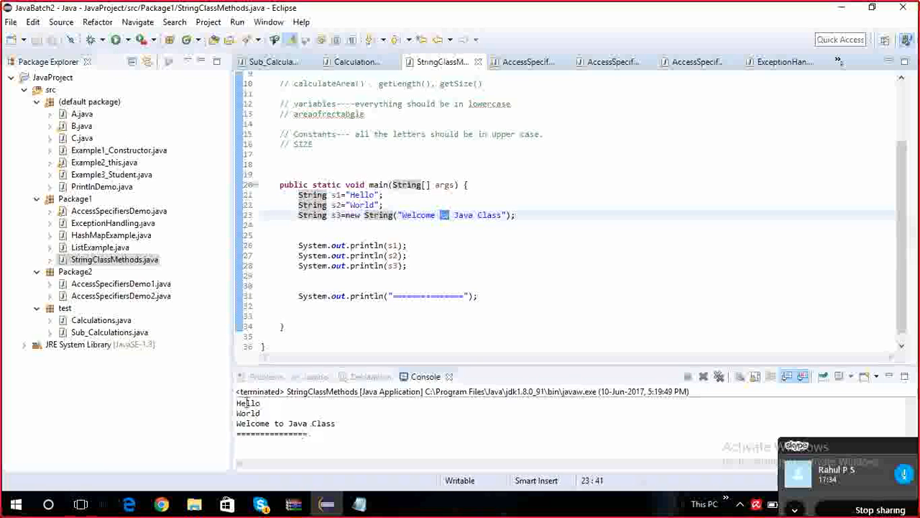